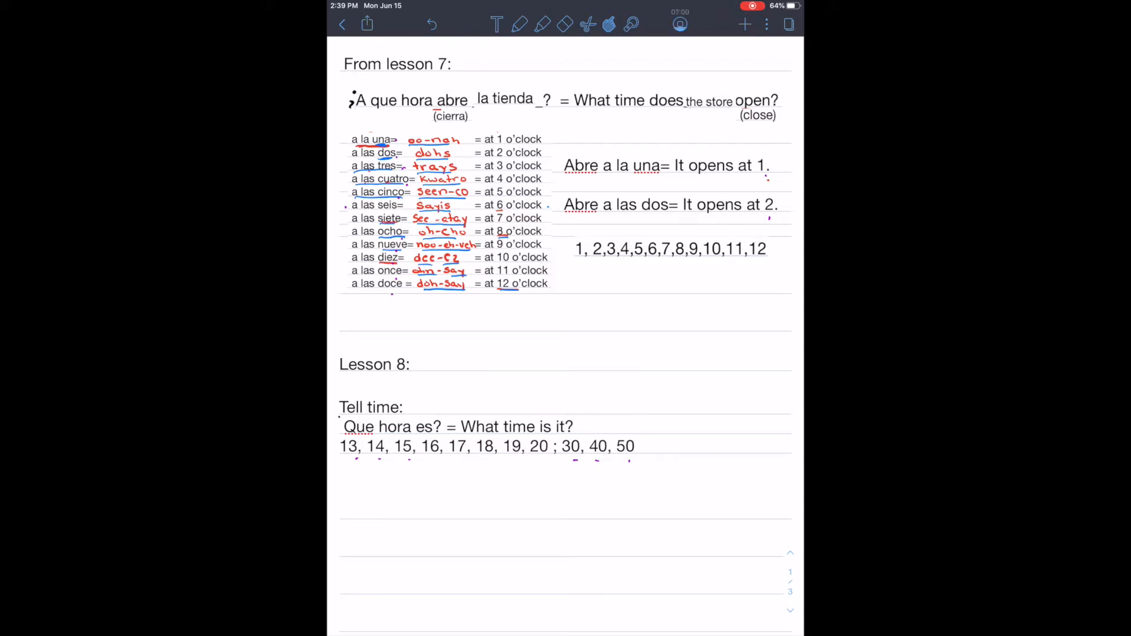
# Underline 'What time does the store', 'la tienda', 'Abre a la una', 'Abre a las dos' and 'Que hora es' in red
pyautogui.moveTo(595, 109); pyautogui.dragTo(660, 109)
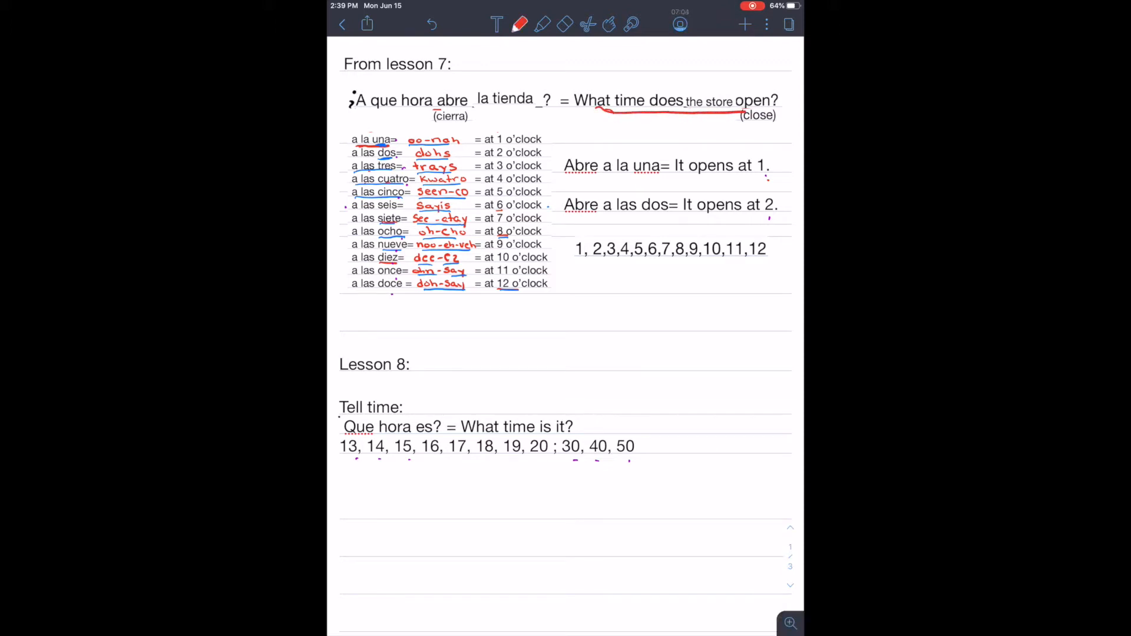
pyautogui.moveTo(480, 112); pyautogui.dragTo(514, 112)
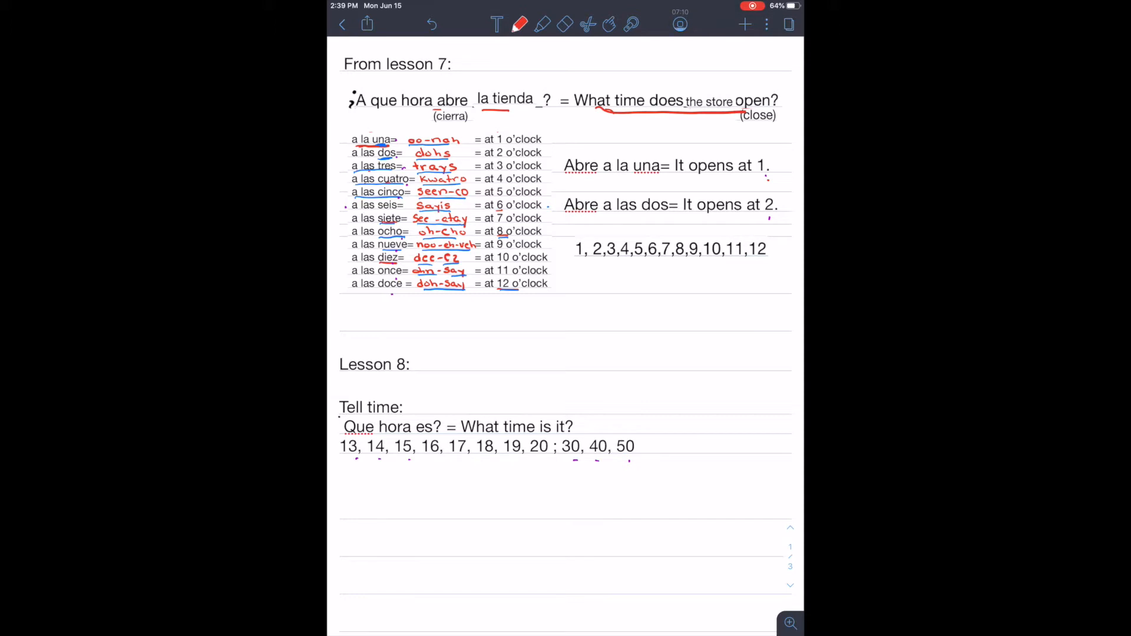
pyautogui.moveTo(567, 180); pyautogui.dragTo(621, 181)
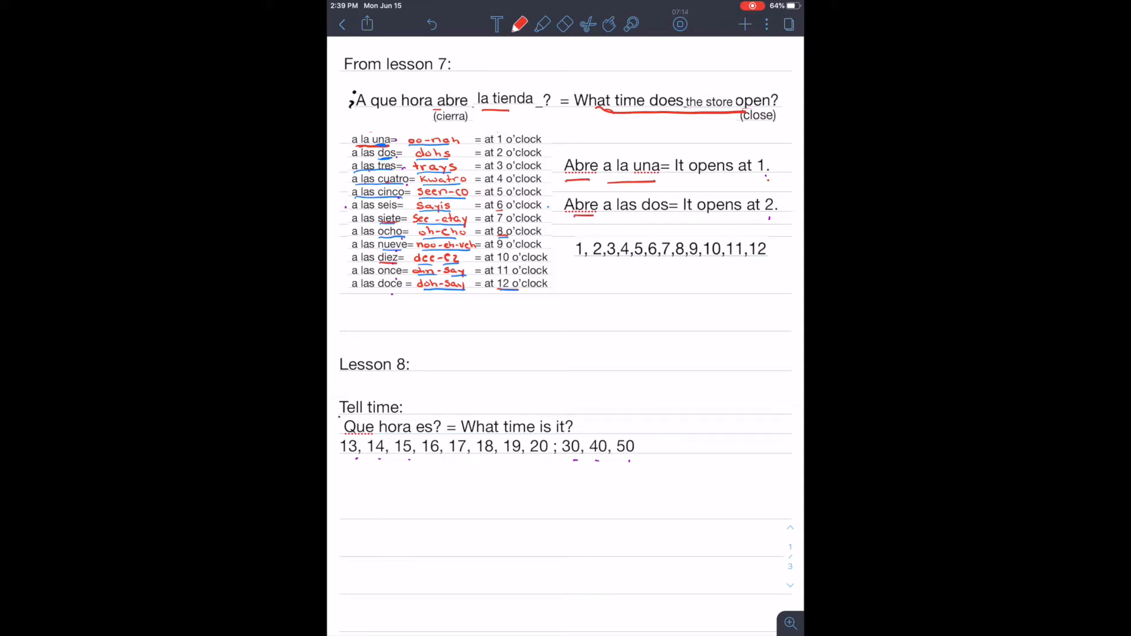
pyautogui.moveTo(606, 217); pyautogui.dragTo(667, 216)
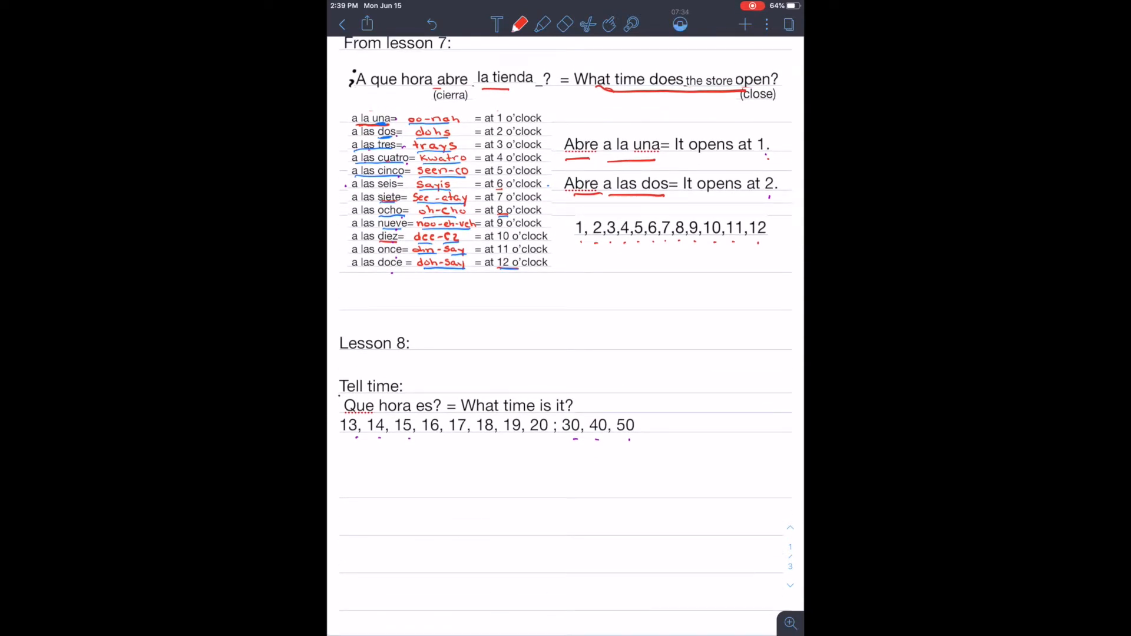
pyautogui.moveTo(347, 415); pyautogui.dragTo(426, 413)
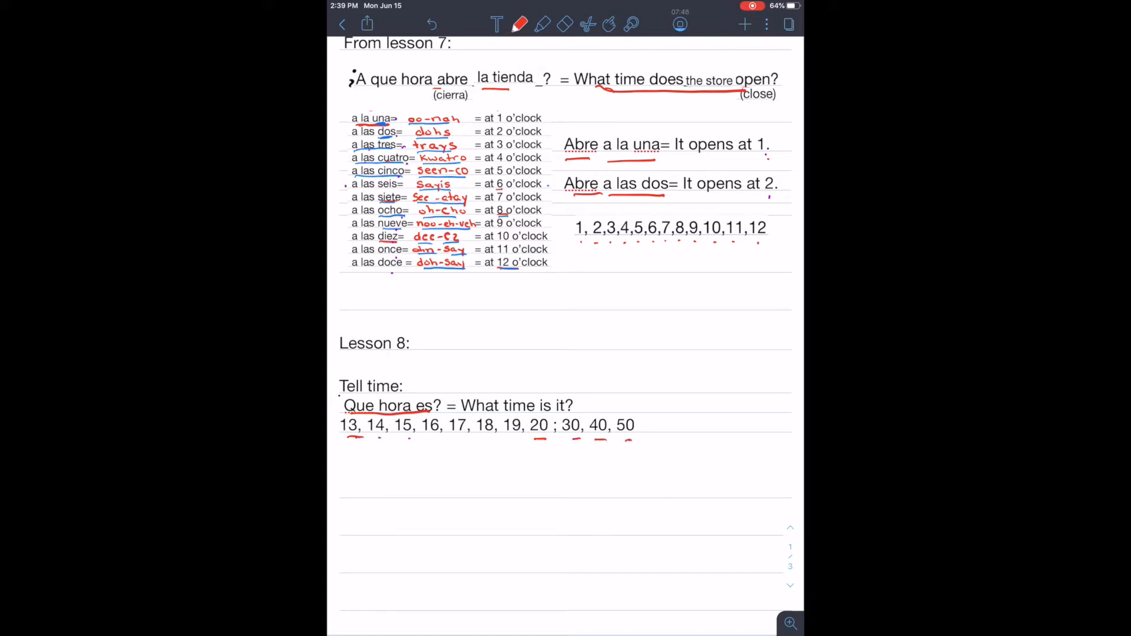
pyautogui.scroll(-3)
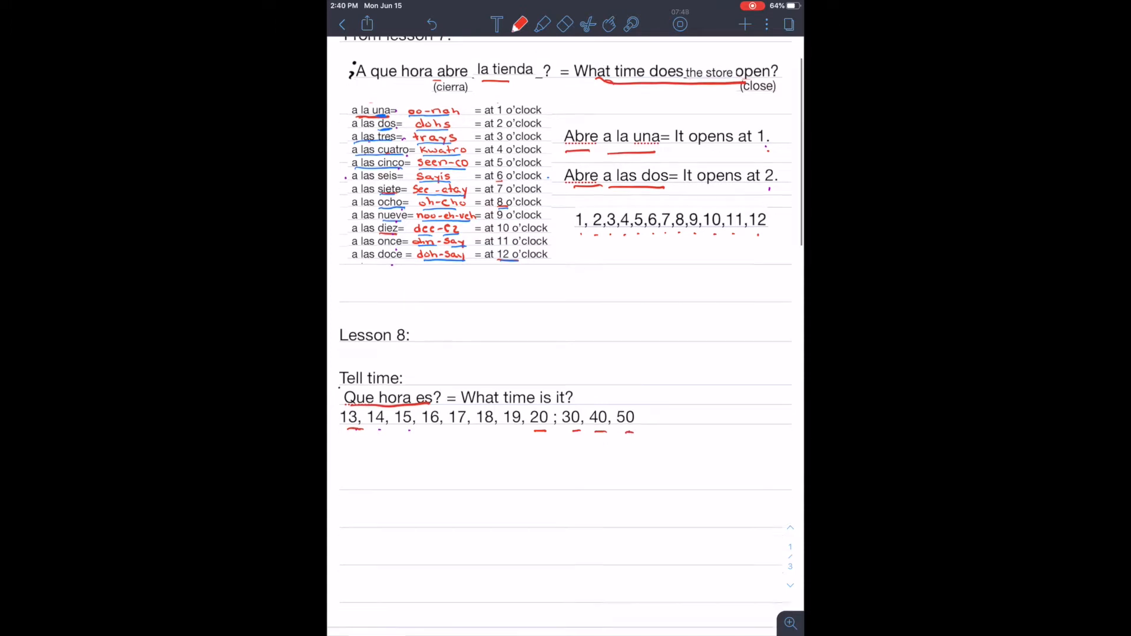
# Write '¿Keh oh-rah ez?' in red under ¿Que hora es? and underline 'Son las'
pyautogui.scroll(-3)
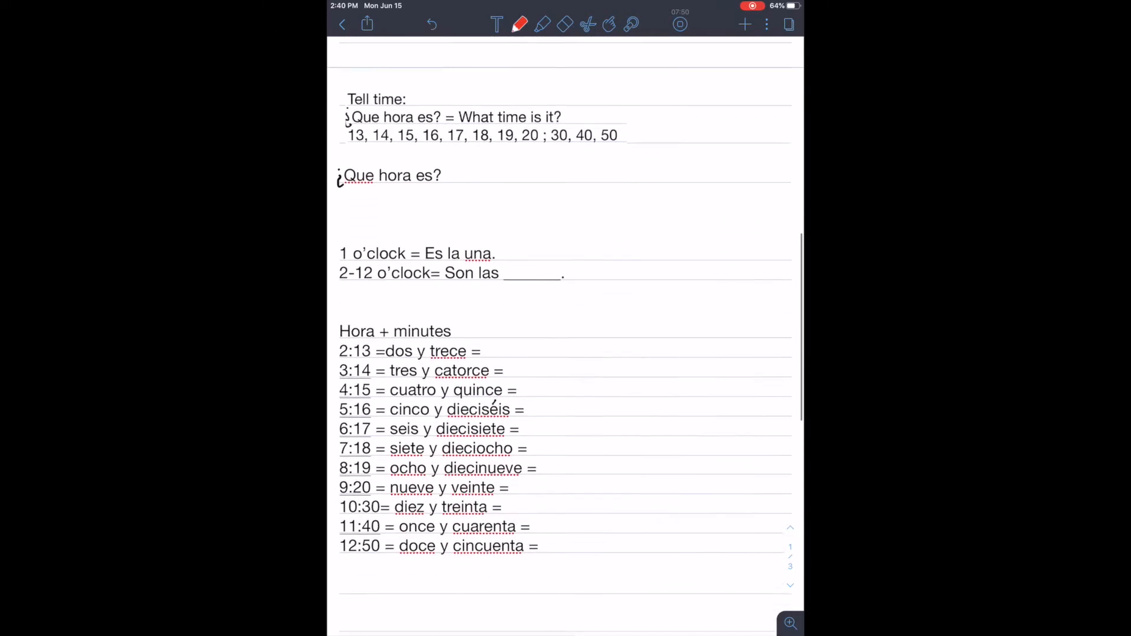
pyautogui.scroll(-3)
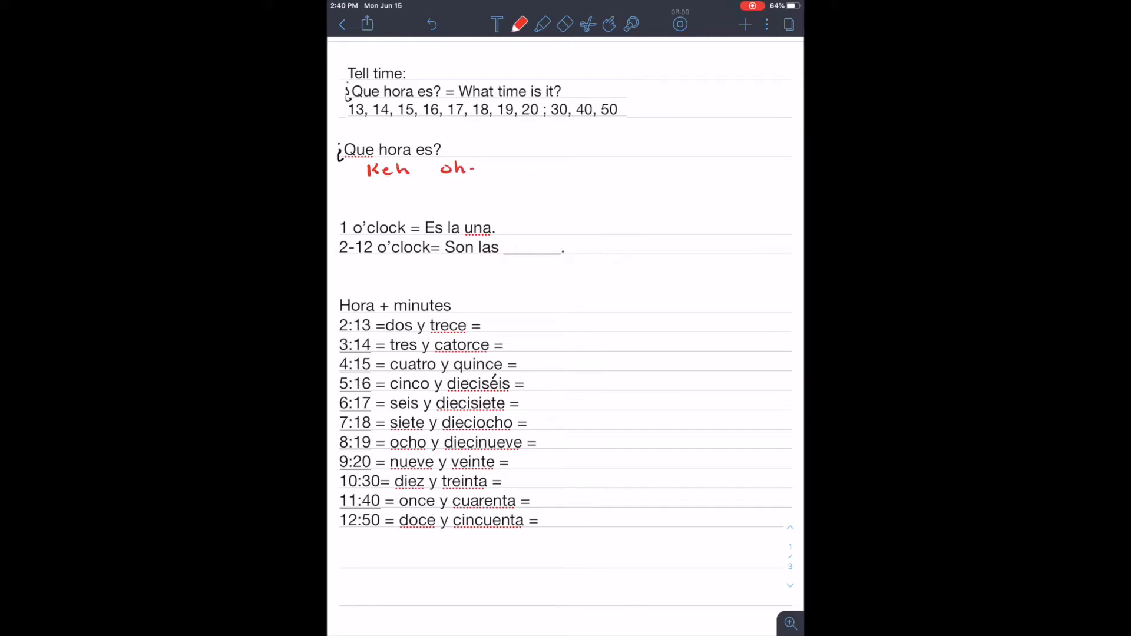
pyautogui.moveTo(477, 170); pyautogui.dragTo(520, 170)
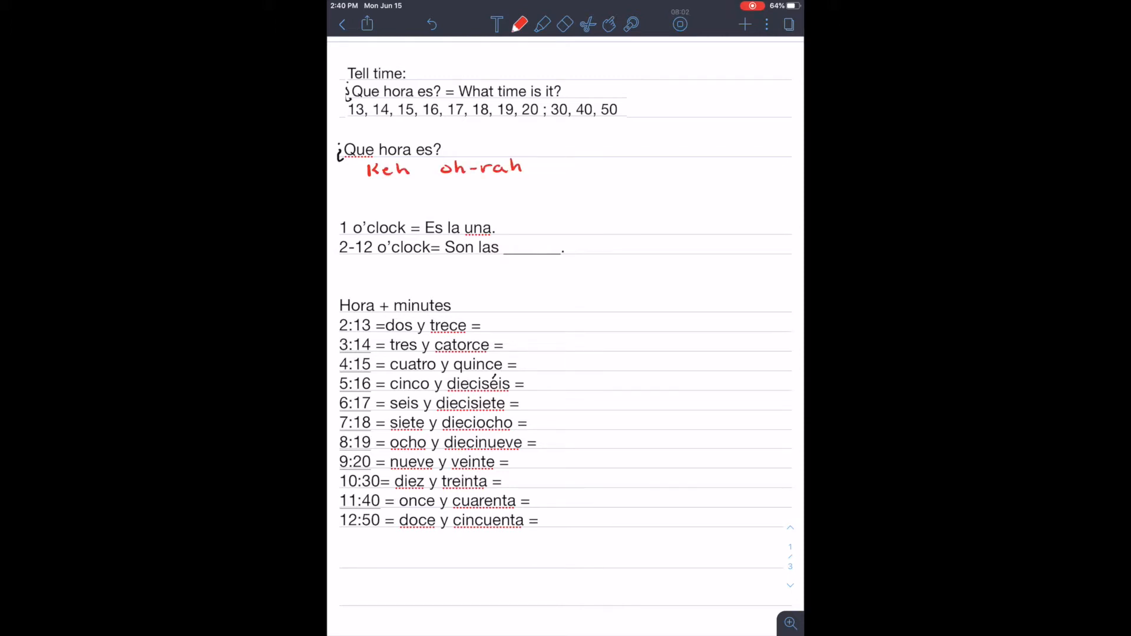
pyautogui.write('ez?')
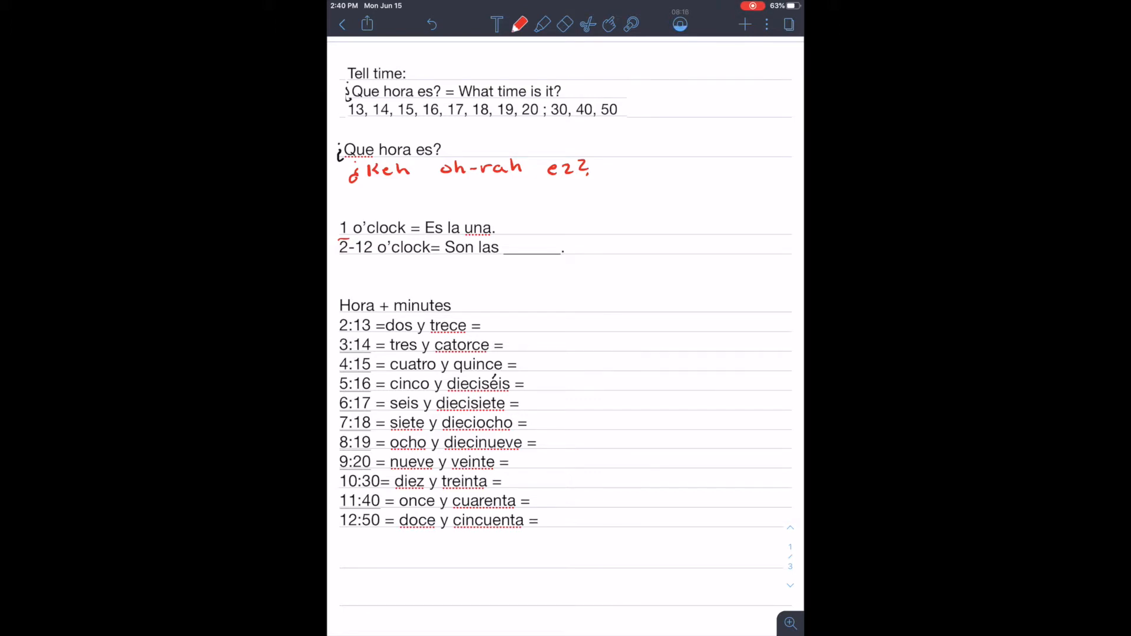
pyautogui.moveTo(445, 257); pyautogui.dragTo(480, 257)
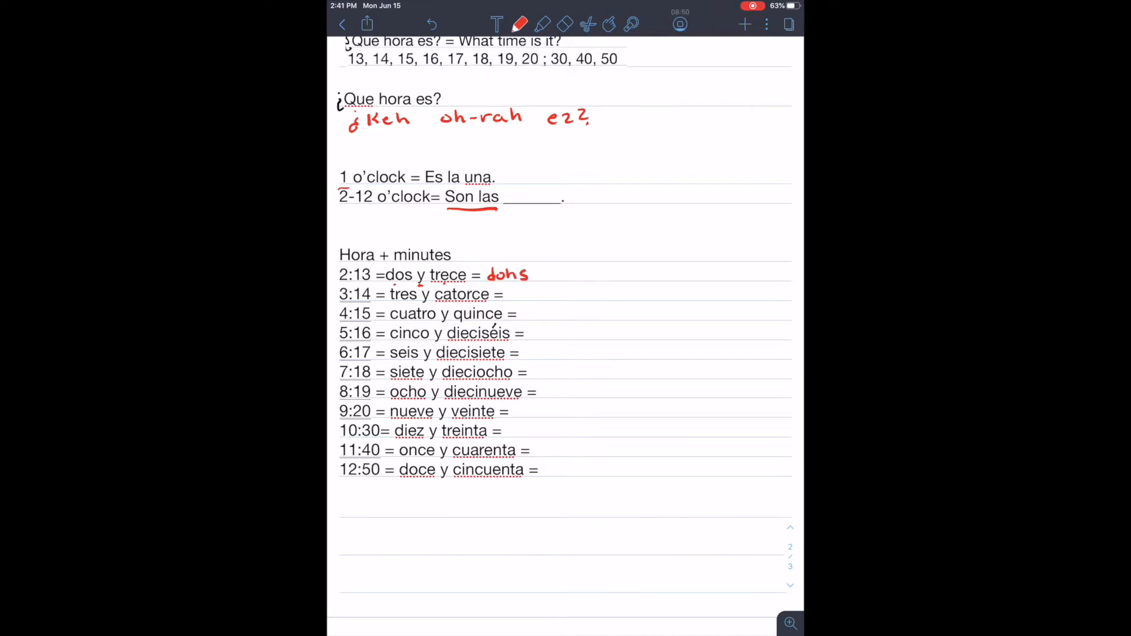
# Write 'dohs ee tray-say' for 2:13 and 'trays ee kah-tohr-say' for 3:14, underlining 'dos y trece' and 4:15
pyautogui.write('ee tray-say')
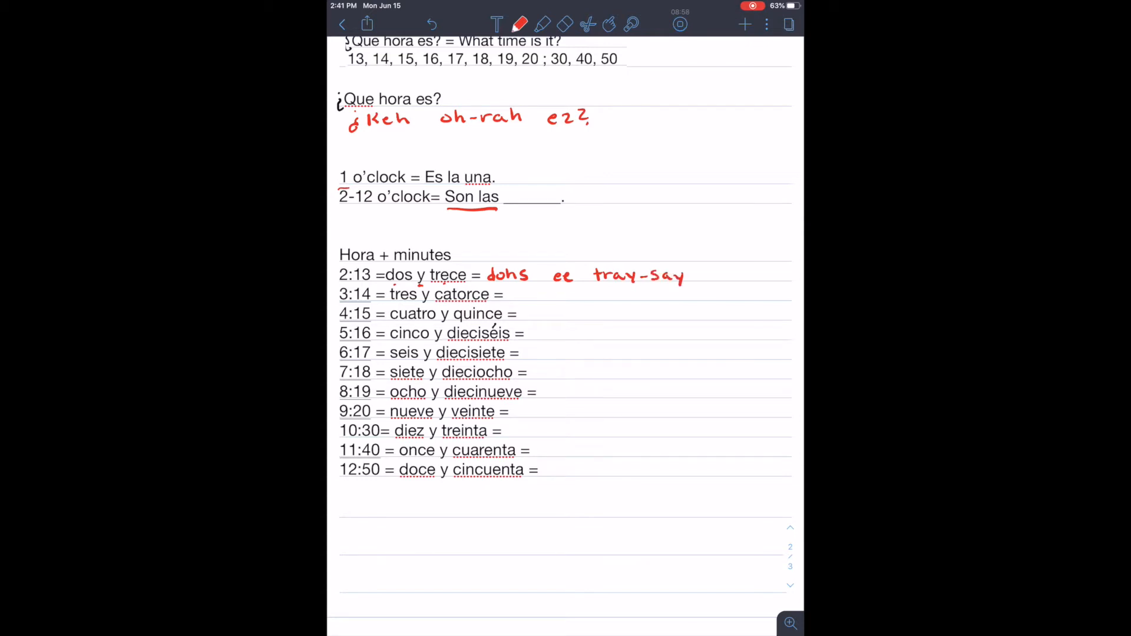
pyautogui.moveTo(390, 286); pyautogui.dragTo(459, 284)
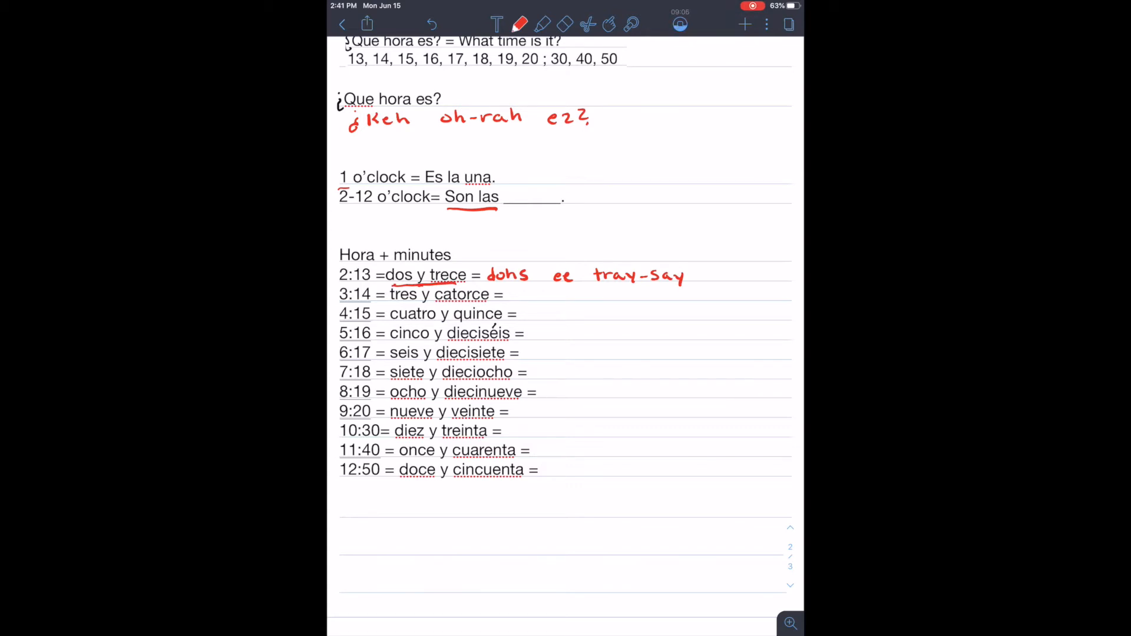
pyautogui.write('tr')
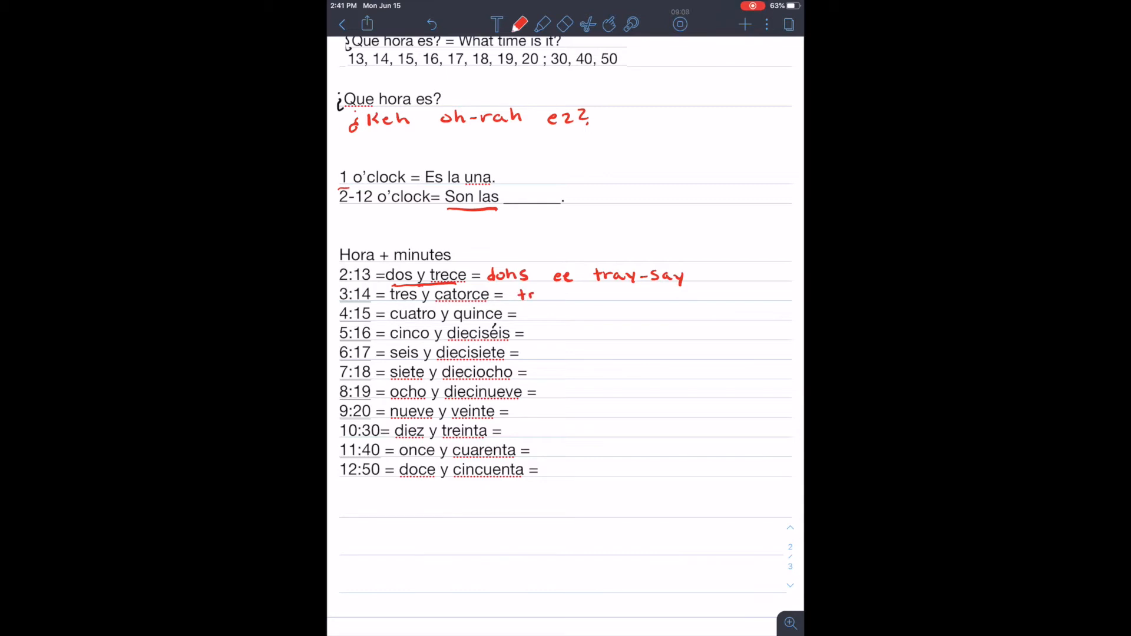
pyautogui.write('trays')
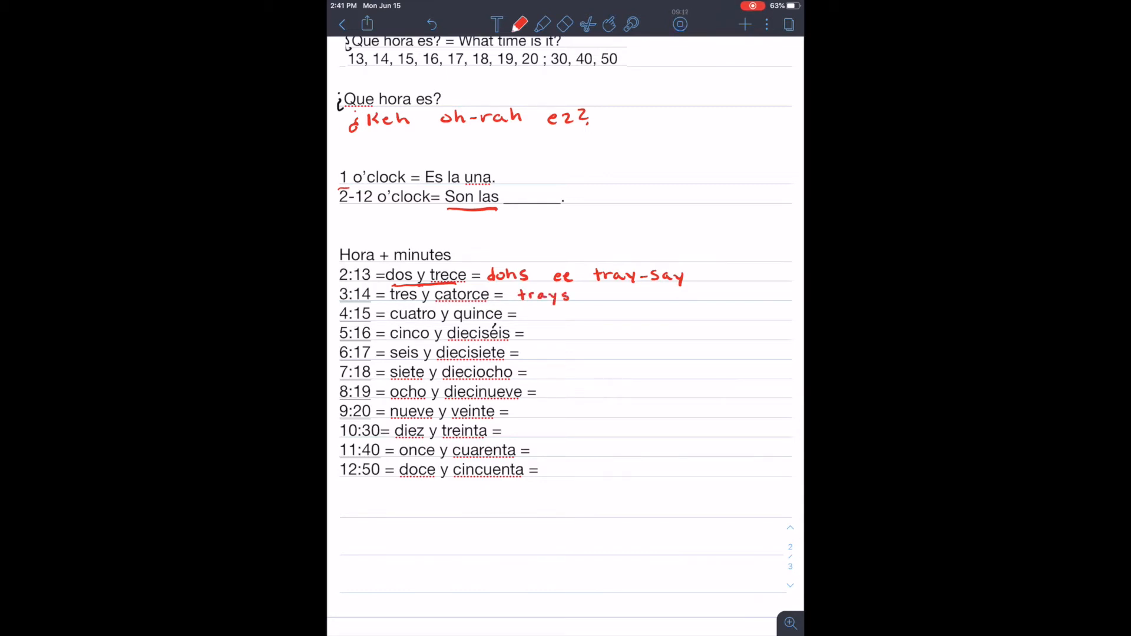
pyautogui.moveTo(577, 294); pyautogui.dragTo(628, 294)
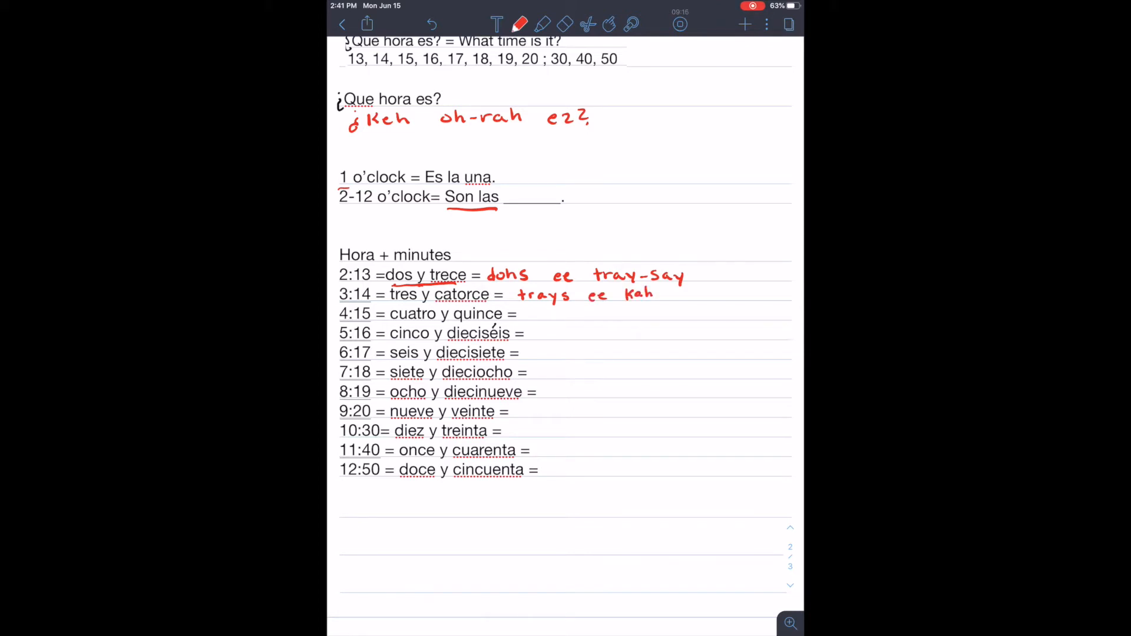
pyautogui.moveTo(653, 293); pyautogui.dragTo(700, 294)
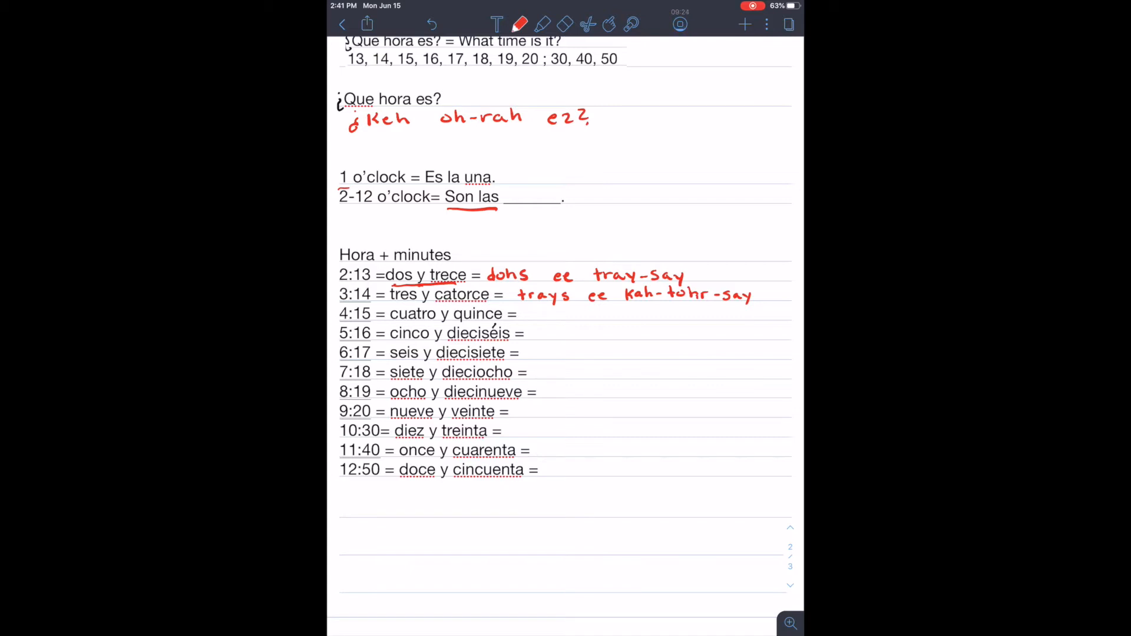
pyautogui.moveTo(340, 322); pyautogui.dragTo(366, 322)
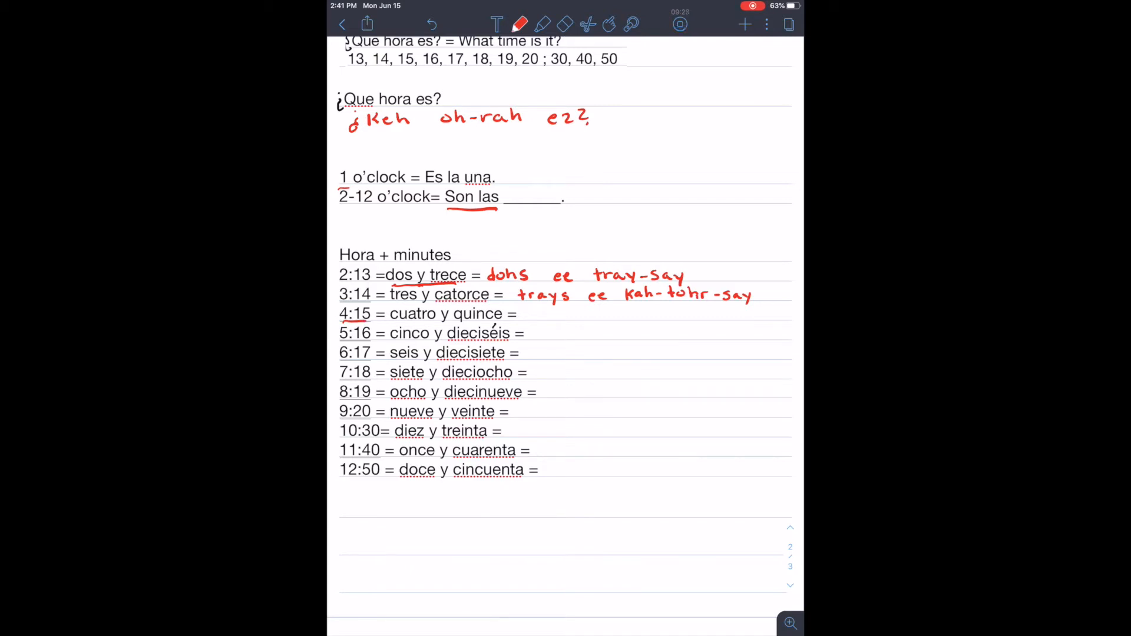
# Write 'Kwatro ee keen-say' for 4:15 and 'seenco ee dee-ez-ee-sayis' for 5:16 in red
pyautogui.write('Kw')
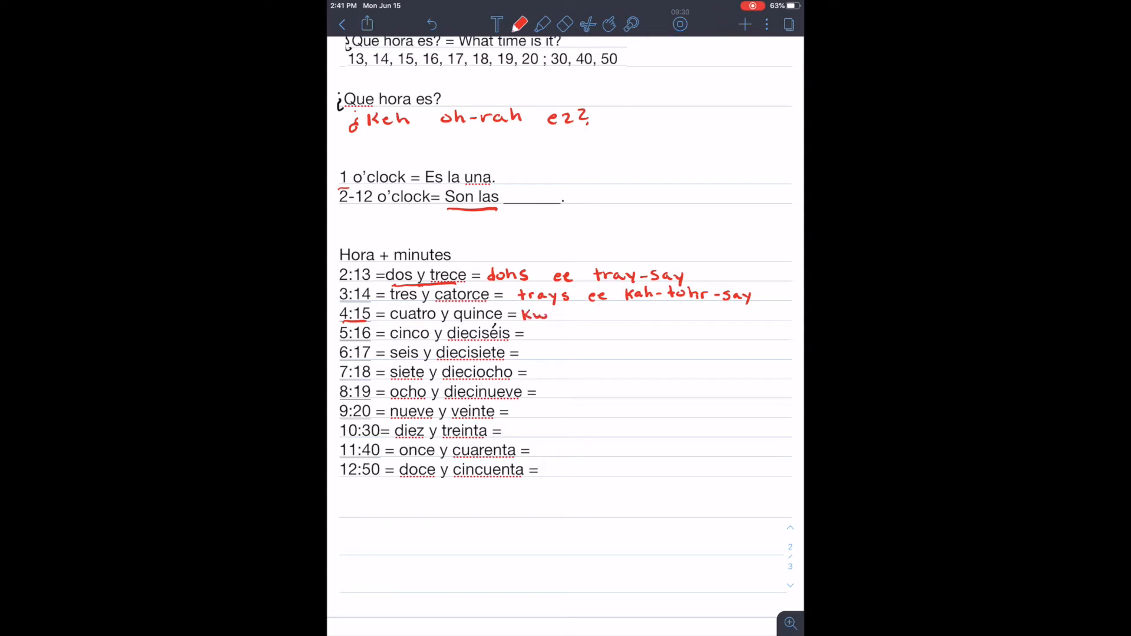
pyautogui.moveTo(548, 313); pyautogui.dragTo(588, 313)
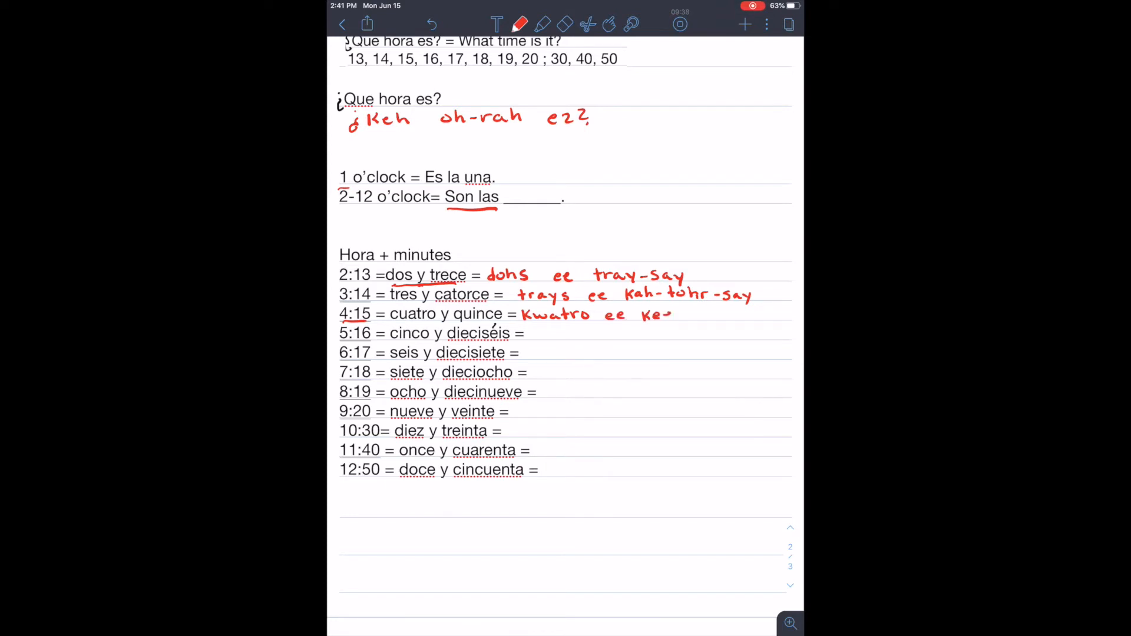
pyautogui.write('Keen-Sa.')
pyautogui.write('seenco -')
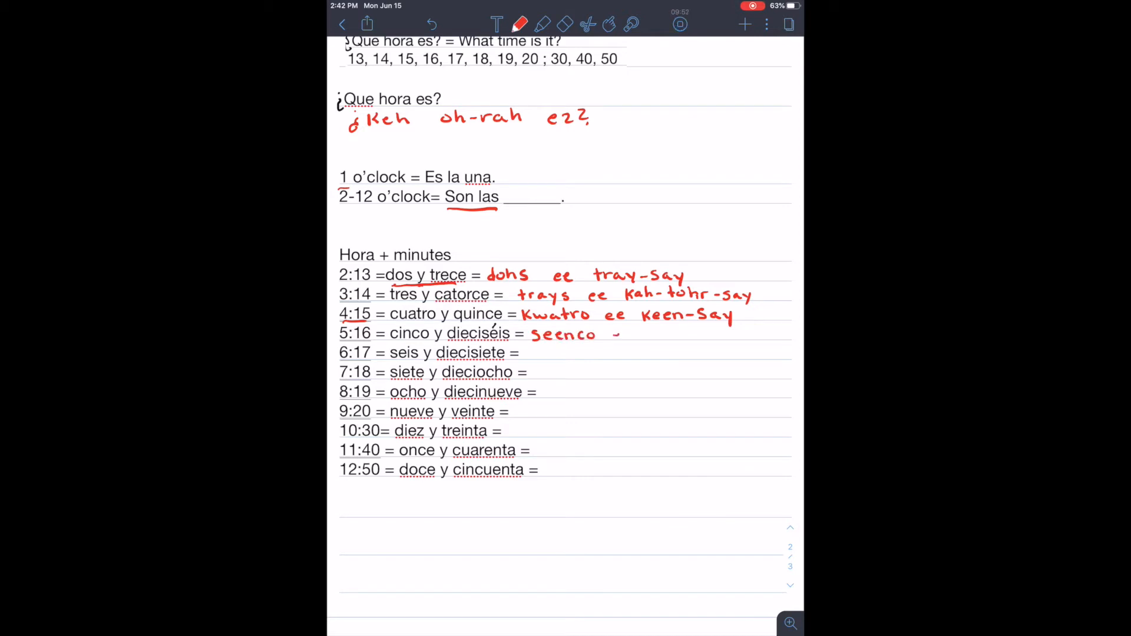
pyautogui.write('ee dee')
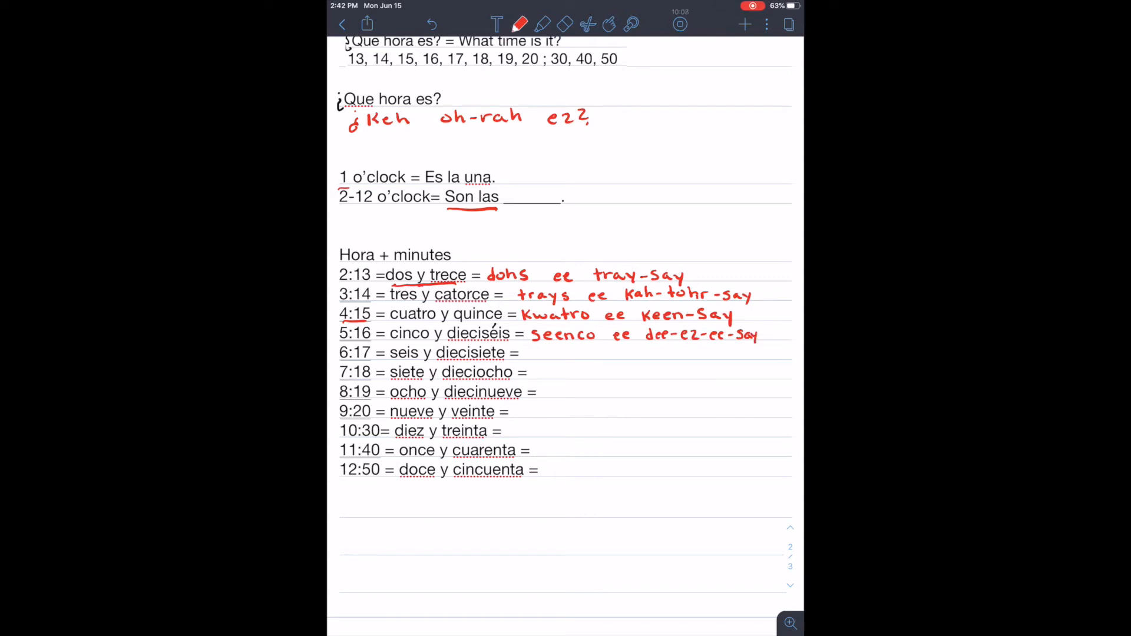
pyautogui.write('is')
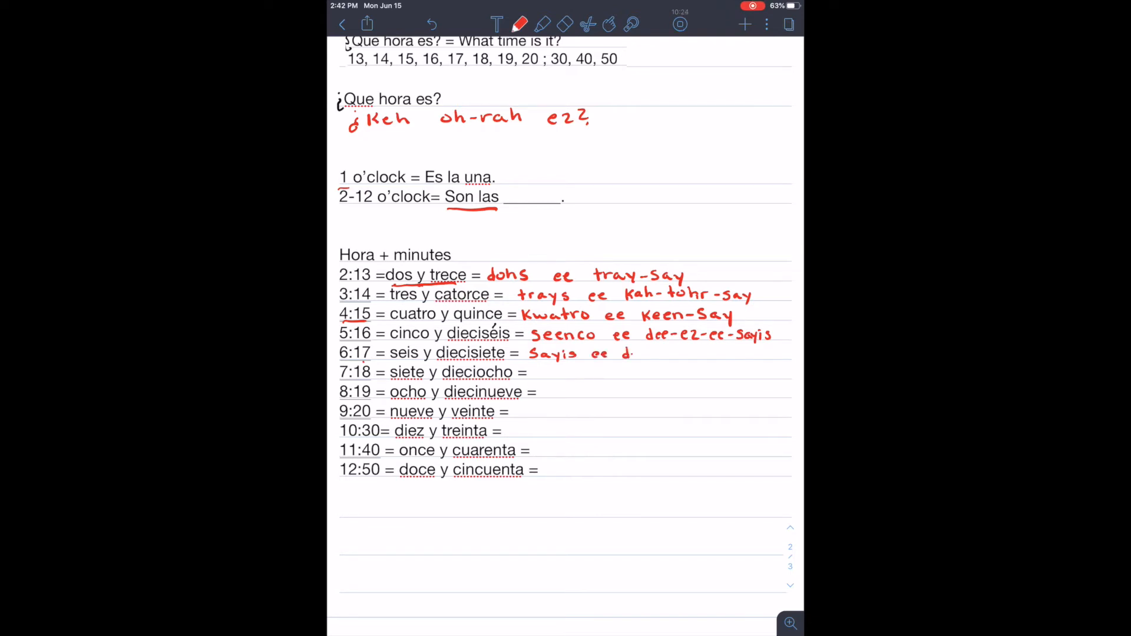
# Finish 'Sayis ee dee-ez-ee-see-atay' for 6:17 and write 'See-atay ee dee-ez-ee-oh-choh' for 7:18, starting 8:19
pyautogui.write('dee-e2-ee-see-a')
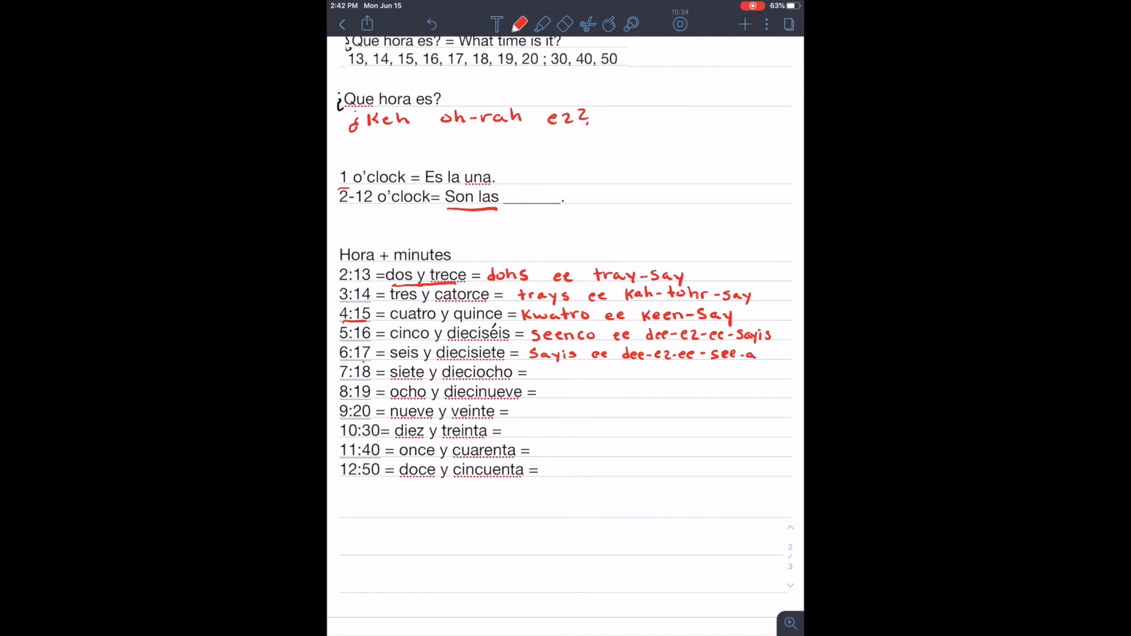
pyautogui.write('tay')
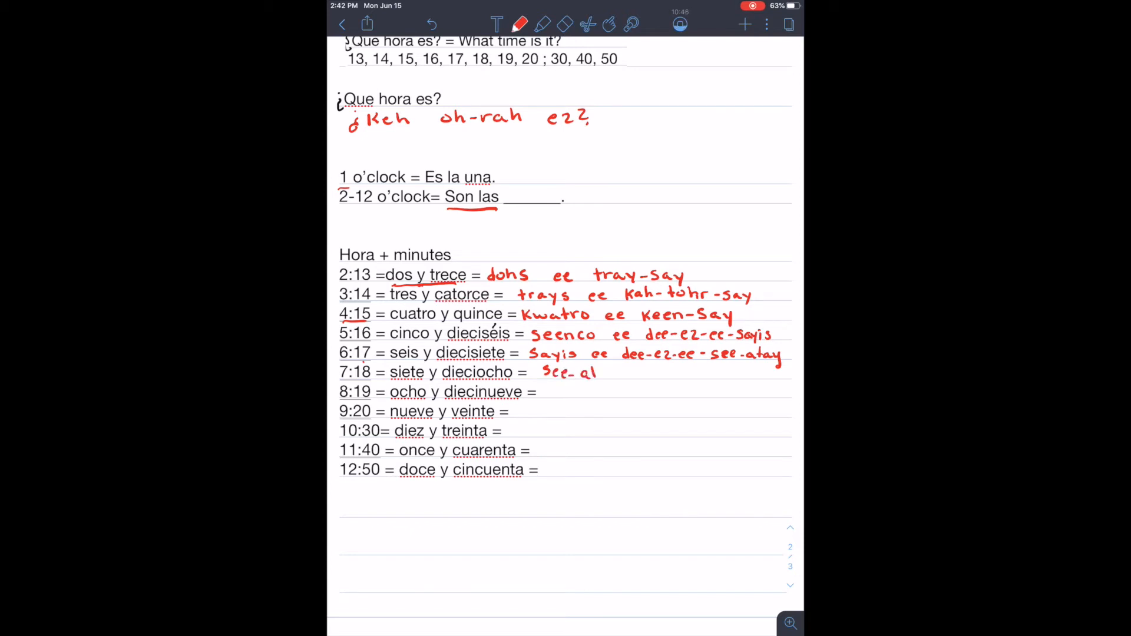
pyautogui.write('atay')
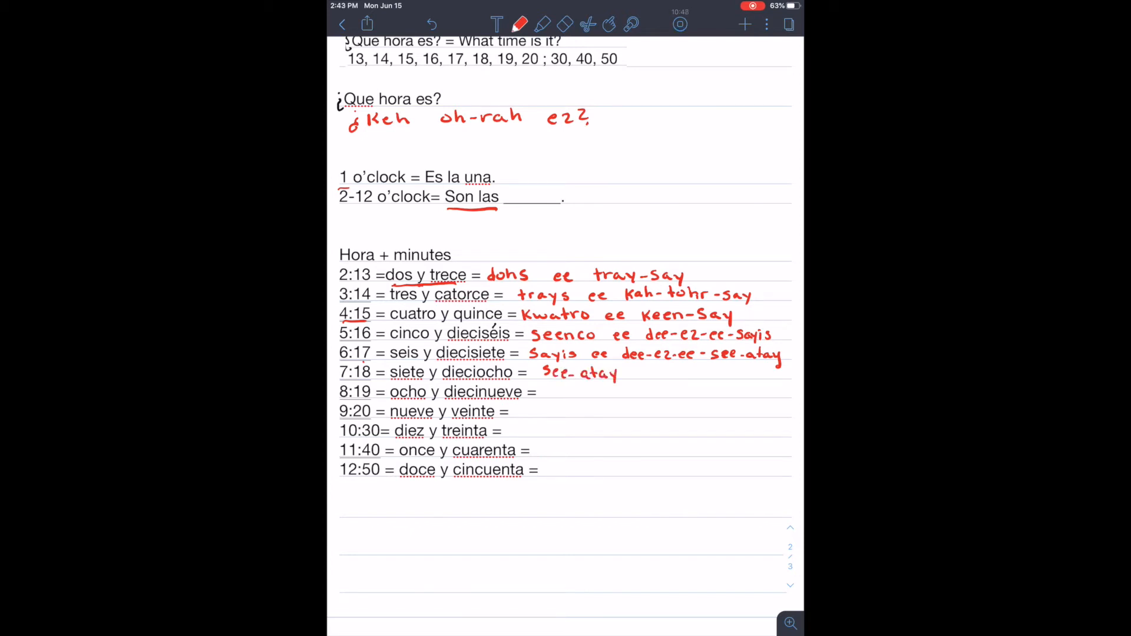
pyautogui.write('ee')
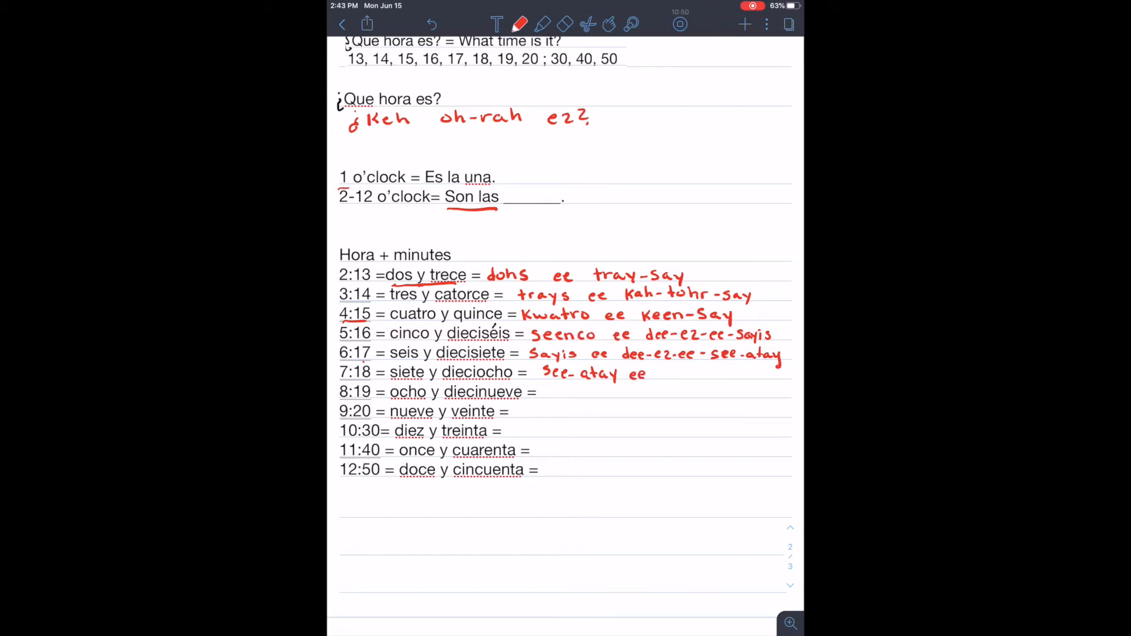
pyautogui.write('d.')
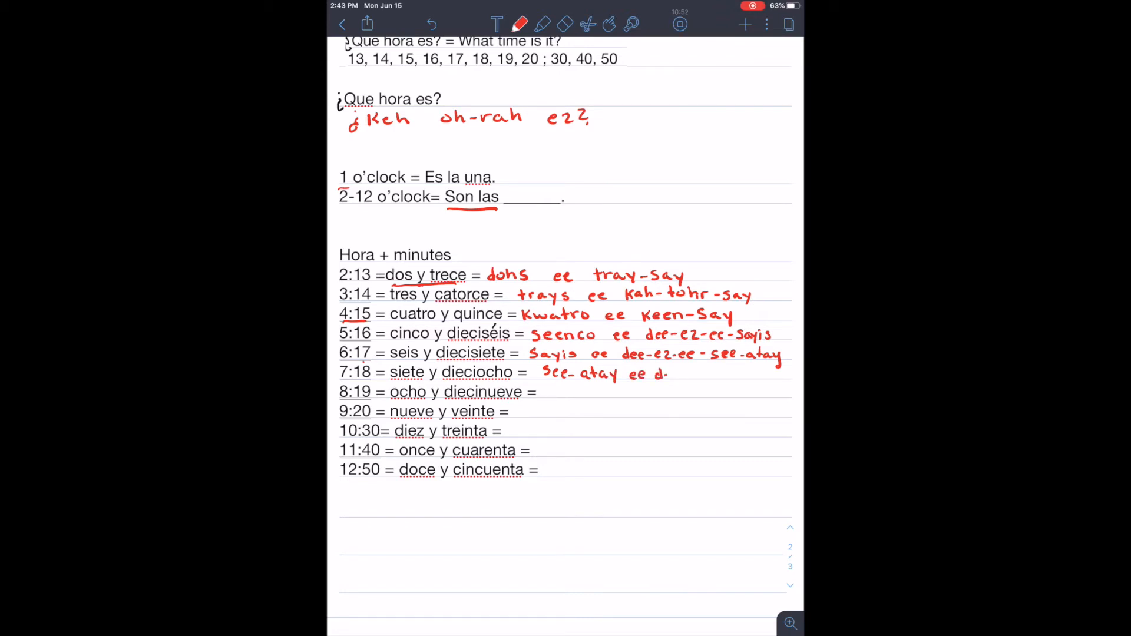
pyautogui.write('e')
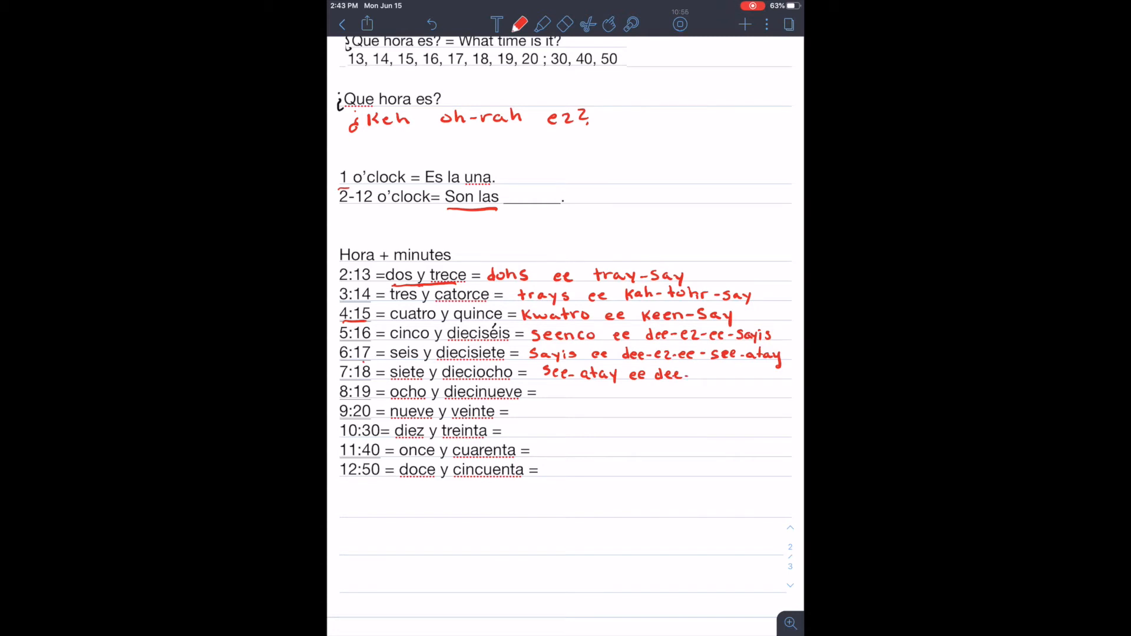
pyautogui.write('ez-')
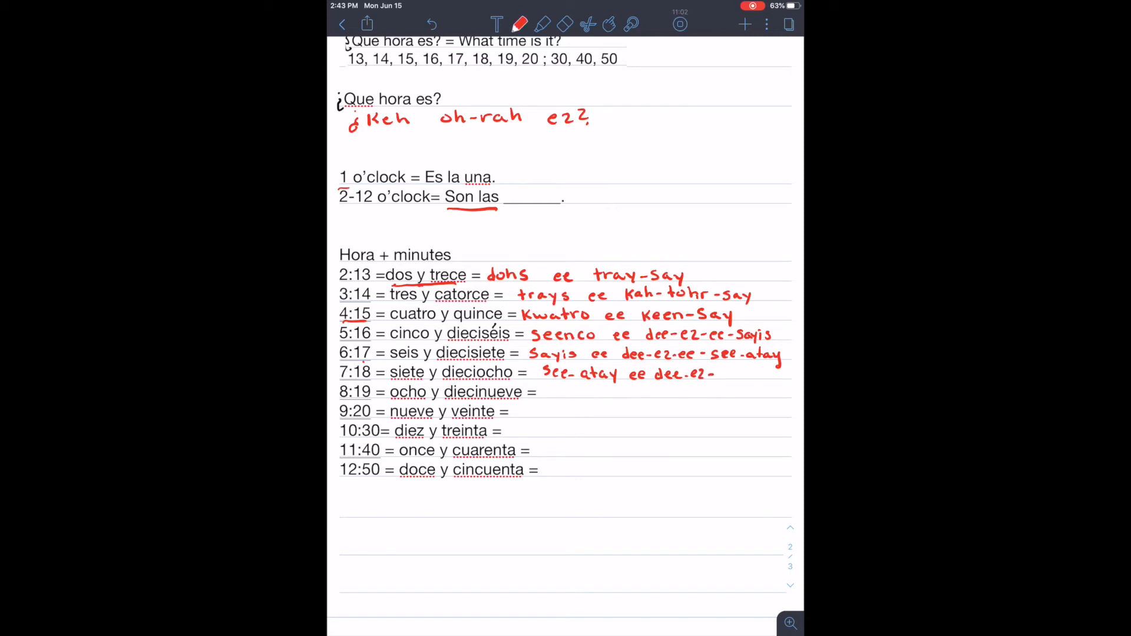
pyautogui.write('ee-oh')
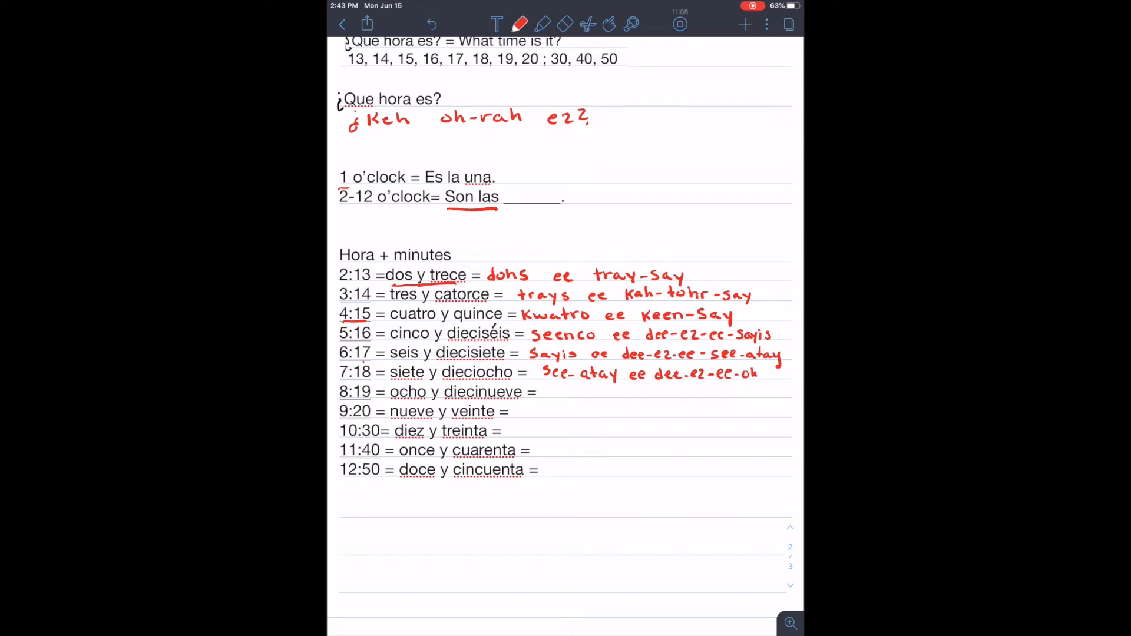
pyautogui.write('-Choh')
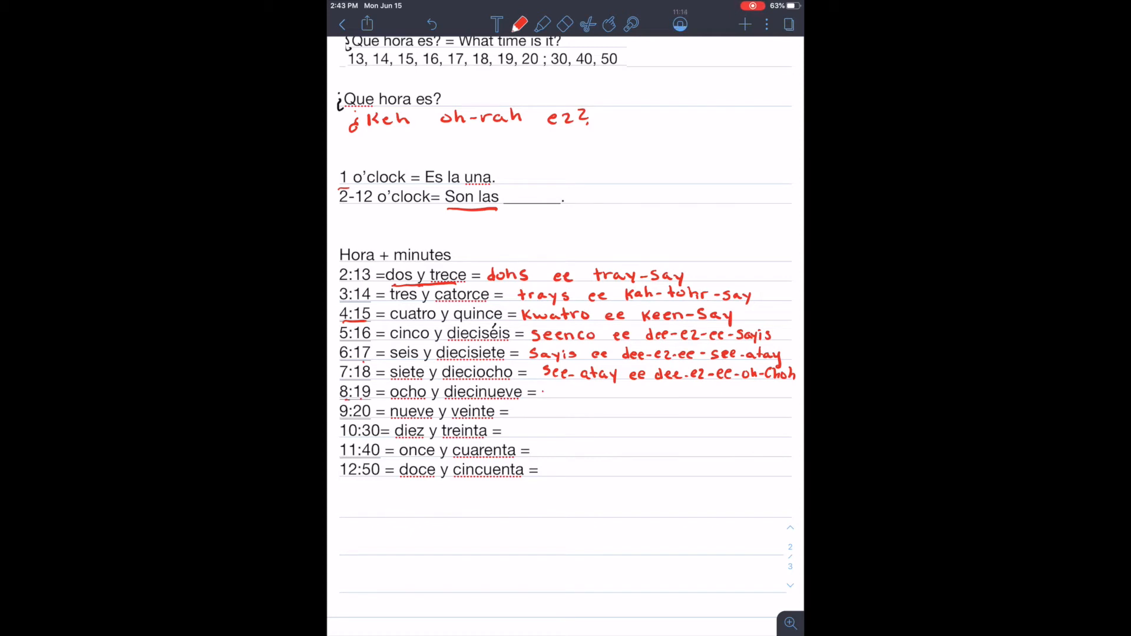
pyautogui.write('oh.')
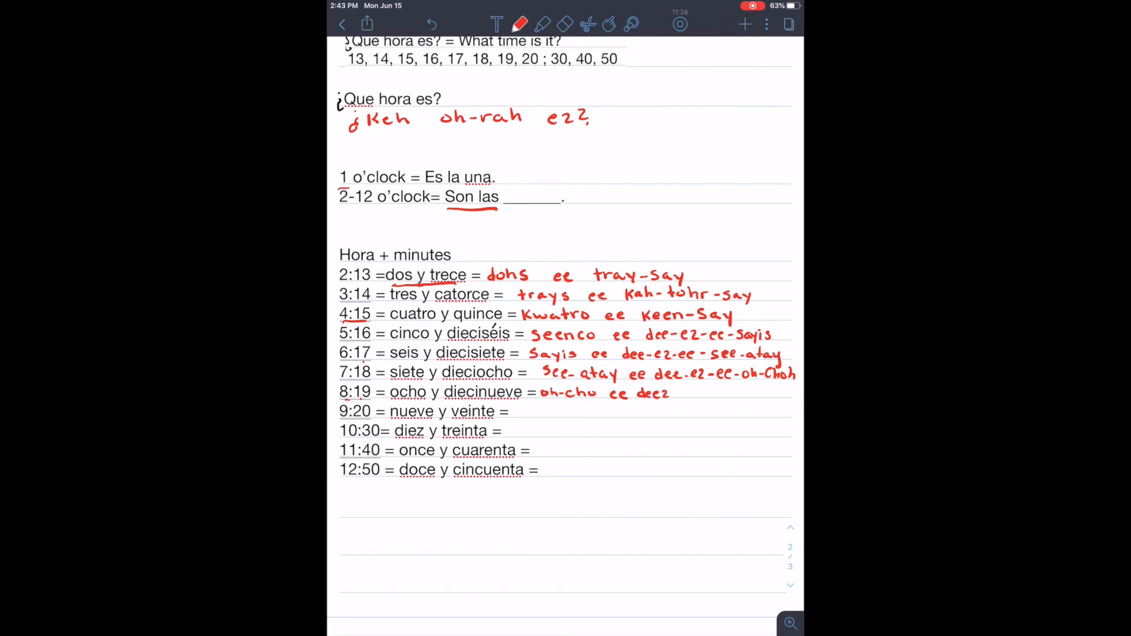
# Erase and fix the second word, then complete 'oh-cho ee dee-ez-ee-noo-eh-ve' for 8:19 in red
pyautogui.click(565, 23)
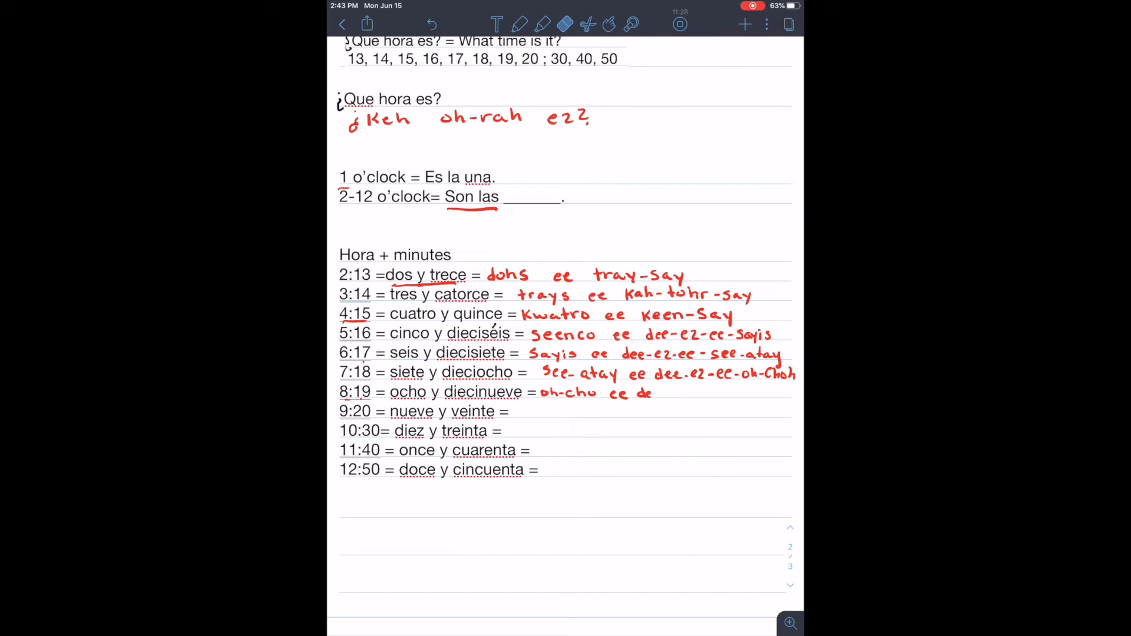
pyautogui.click(521, 24)
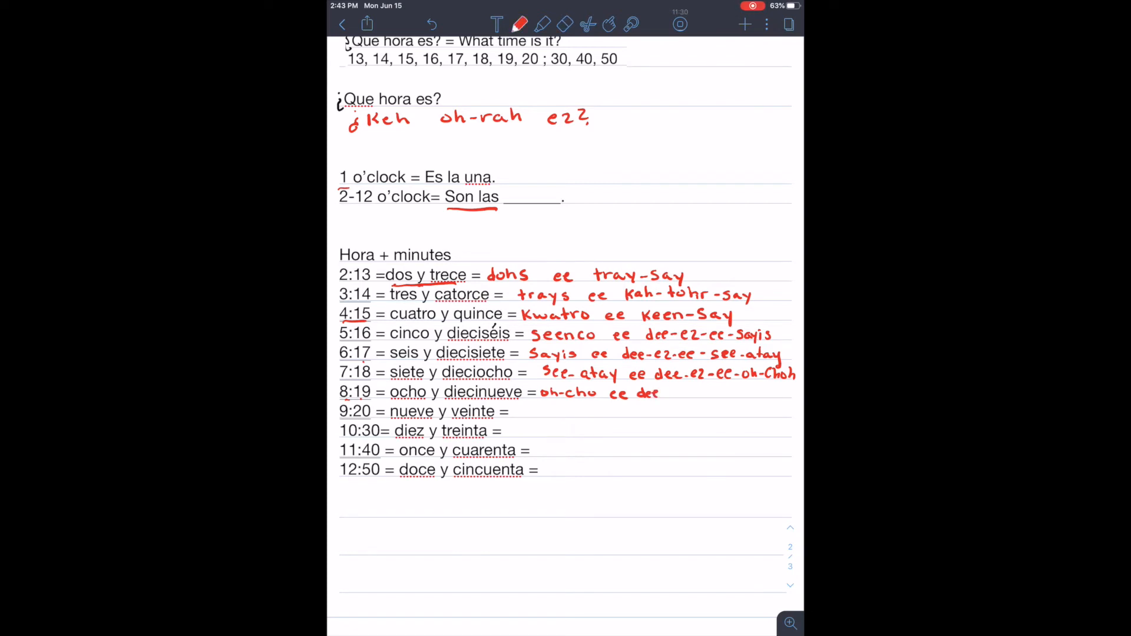
pyautogui.write('-ez-ee')
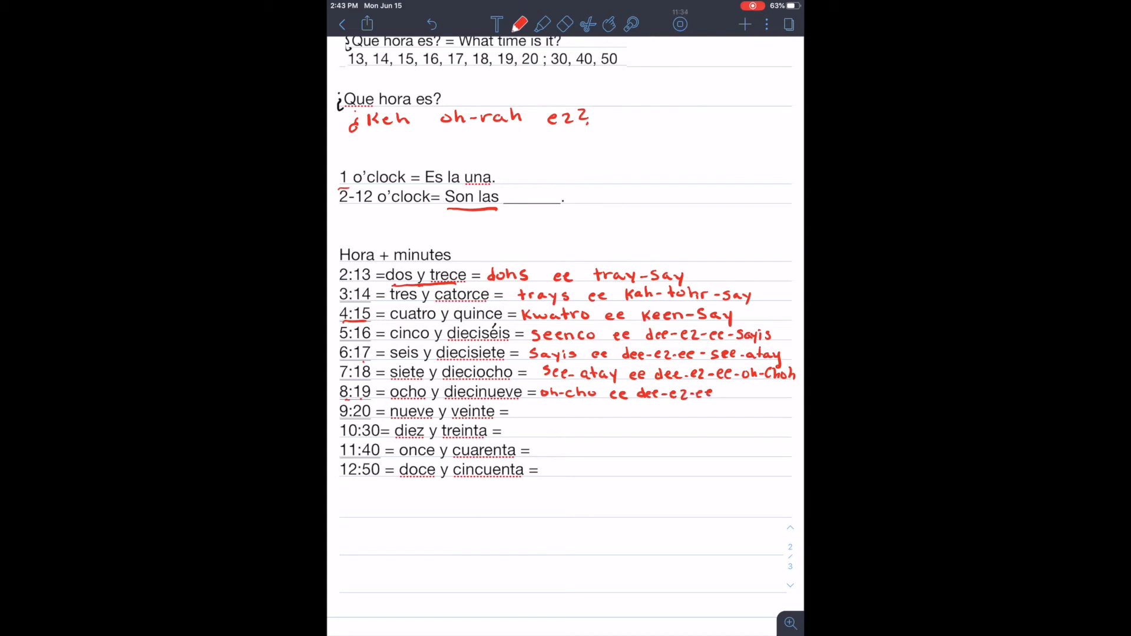
pyautogui.write('no')
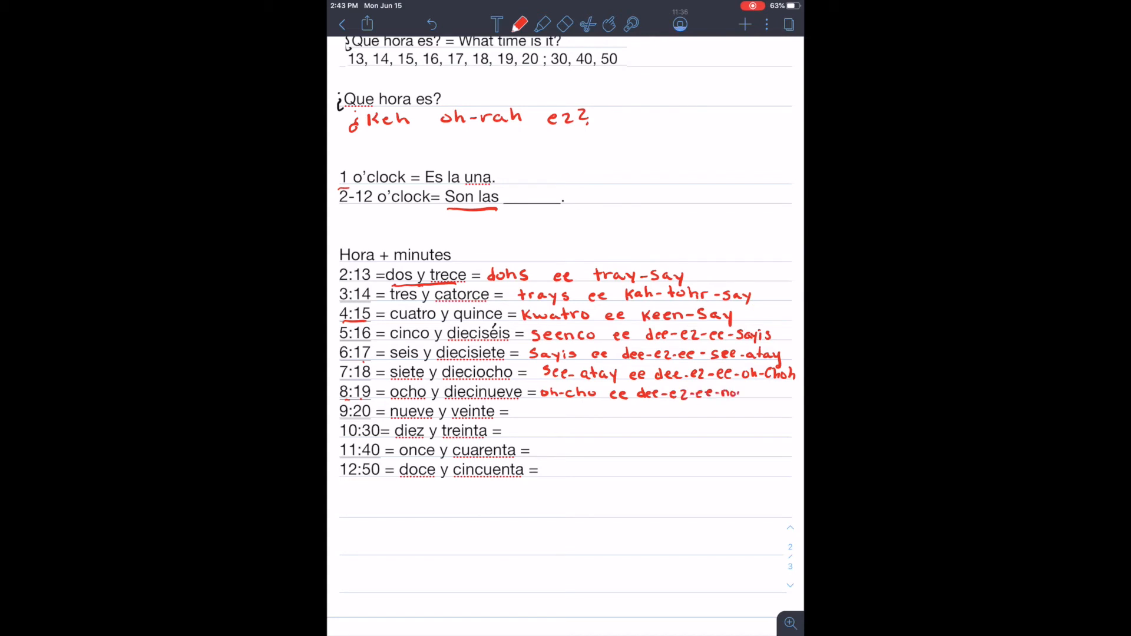
pyautogui.write('noo-eh-ve')
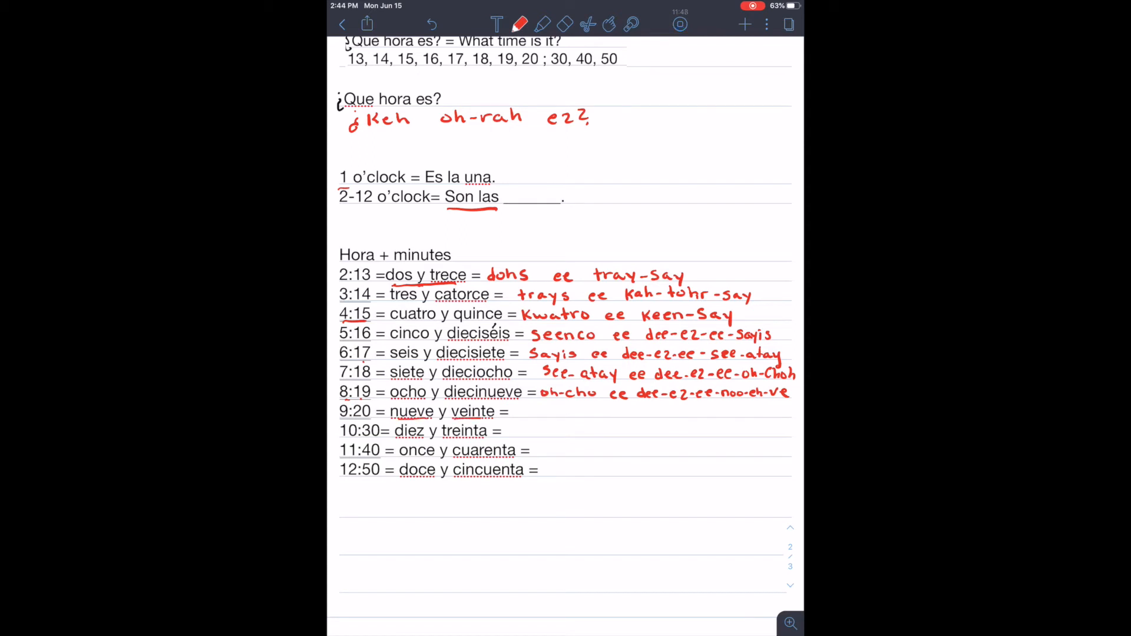
pyautogui.write('noc')
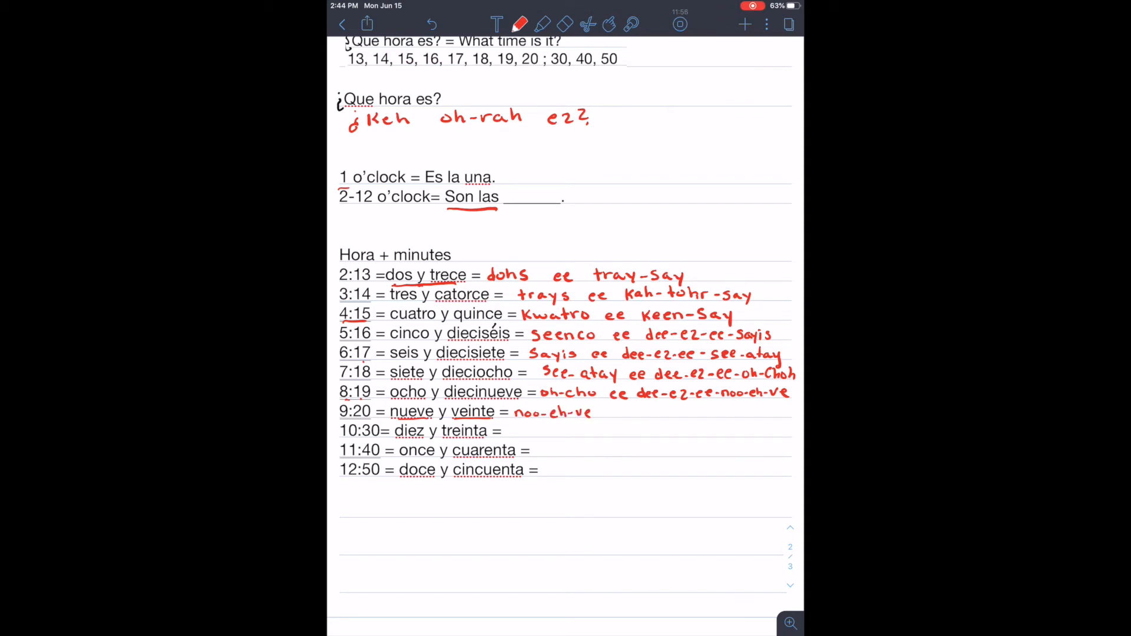
# Finish 'noo-eh-ve ee bayn-tay' for 9:20 and underline 'diez y treinta' in red
pyautogui.write('ee')
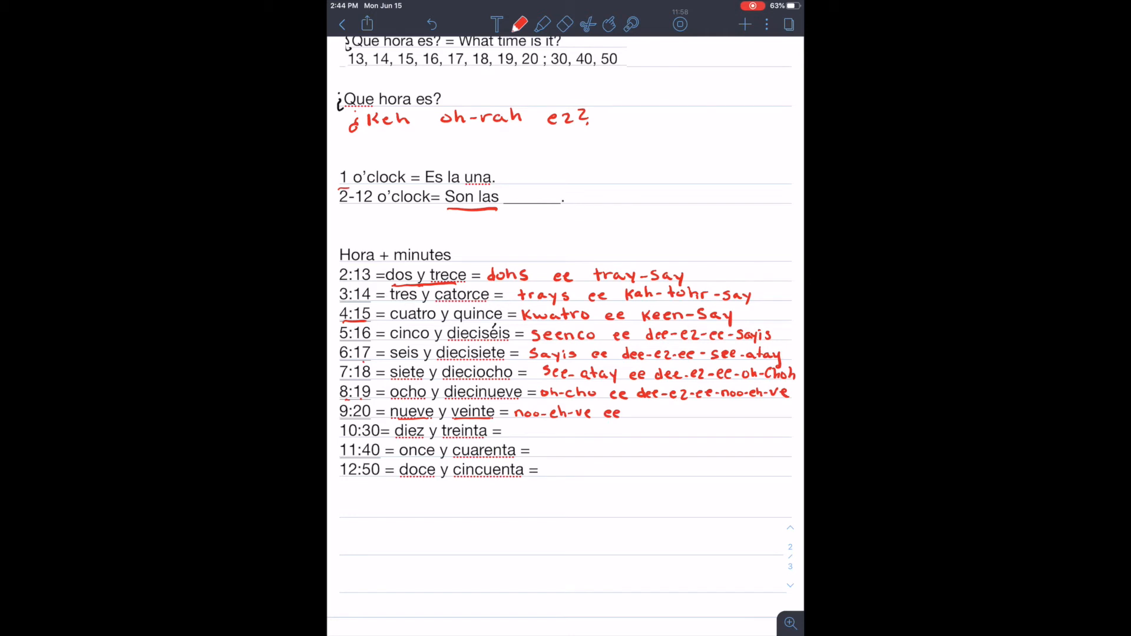
pyautogui.moveTo(632, 411); pyautogui.dragTo(656, 415)
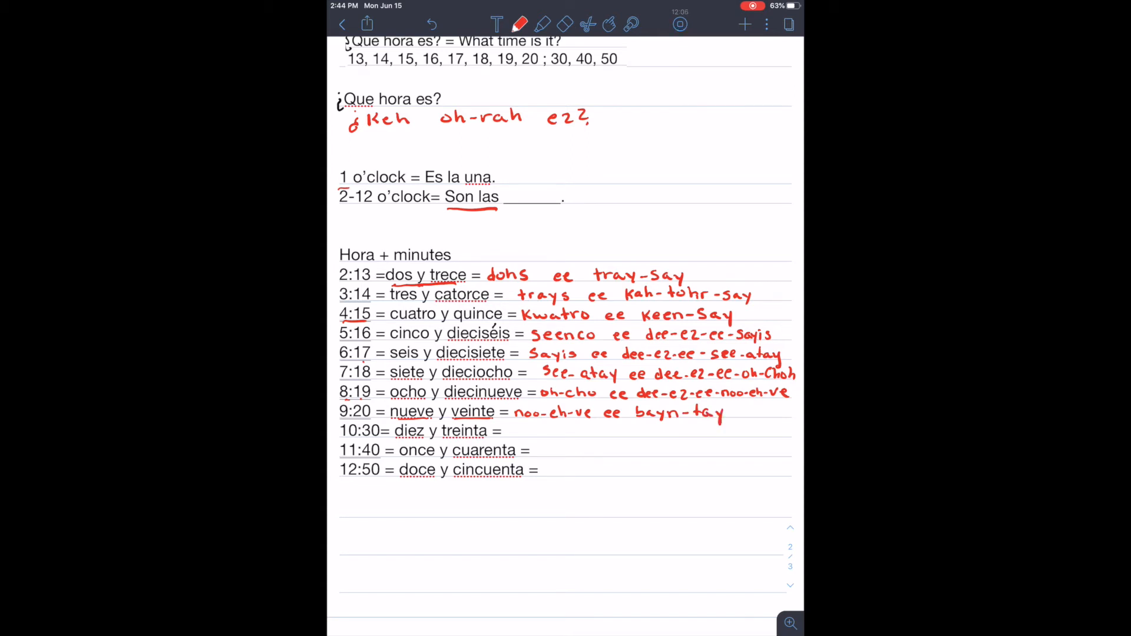
pyautogui.moveTo(398, 440); pyautogui.dragTo(462, 440)
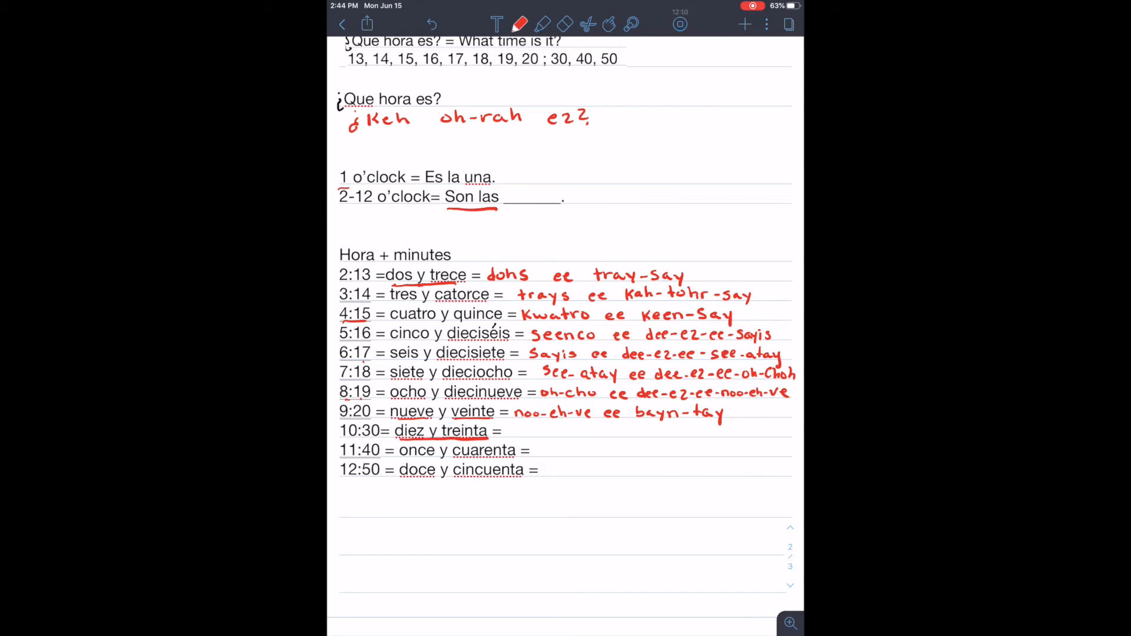
# Write 'dee-ez ee trayN-tah' in red after 10:30 = diez y treinta
pyautogui.write('de-')
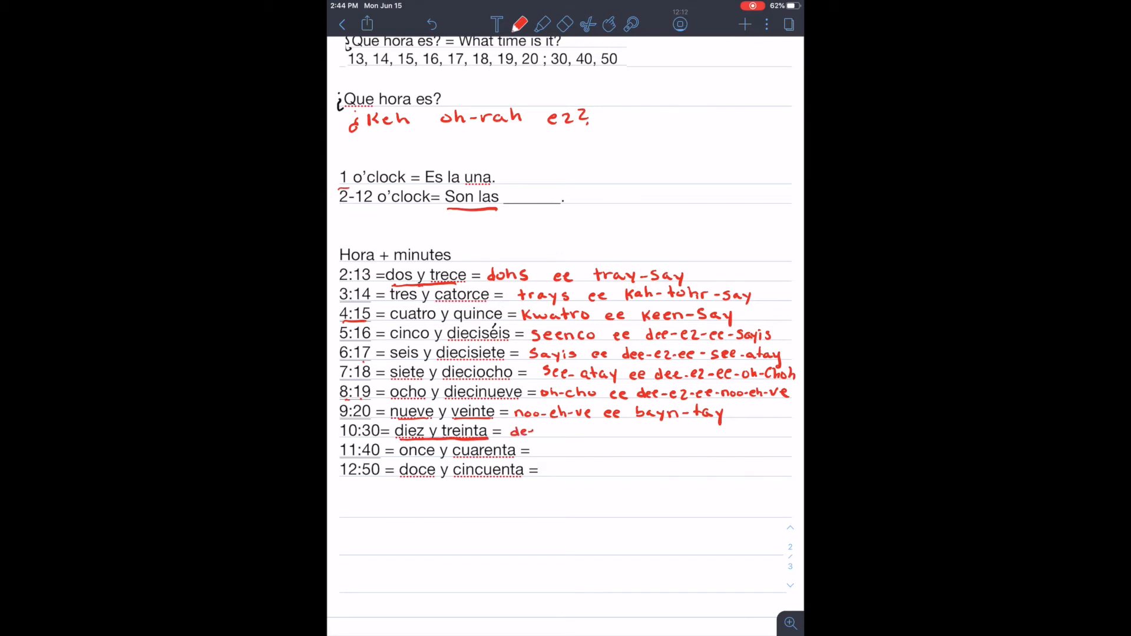
pyautogui.write('dee-ez')
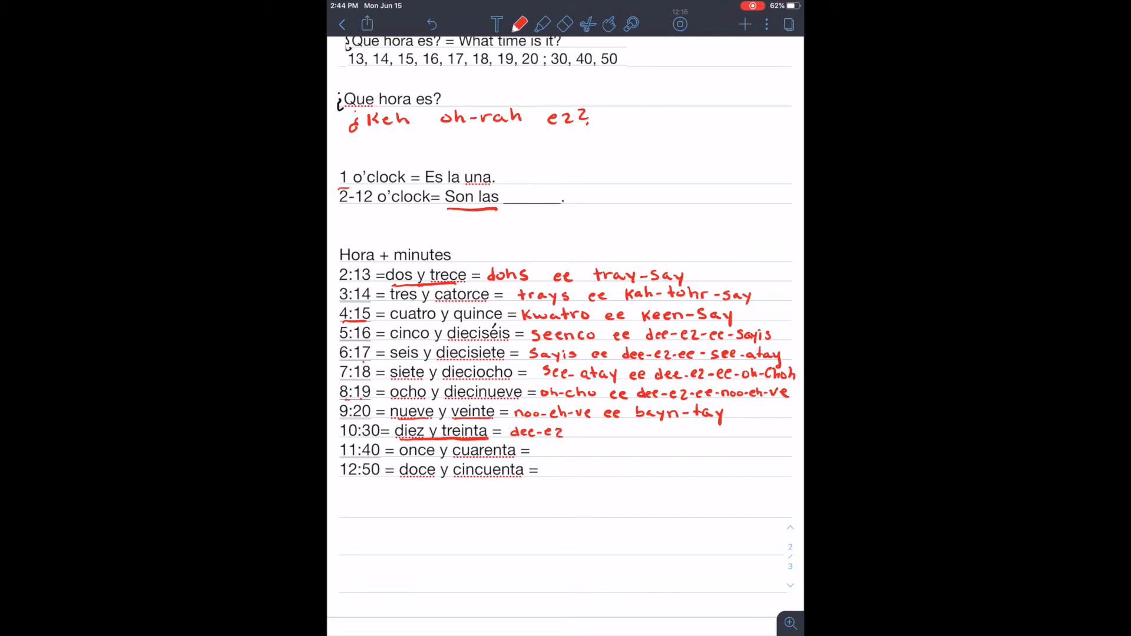
pyautogui.write('ee')
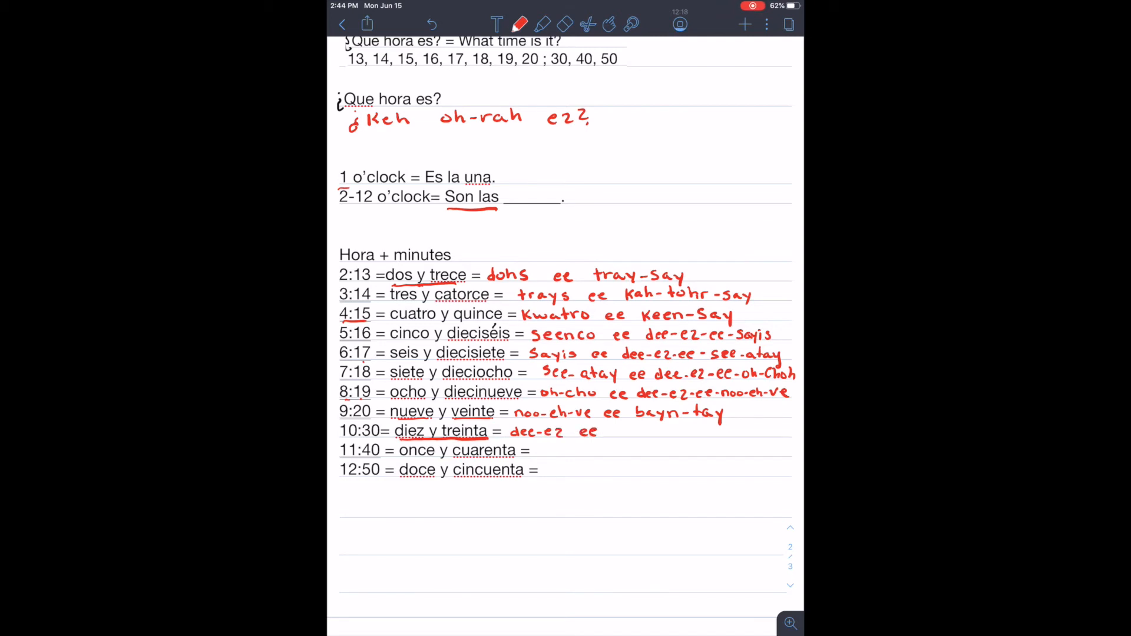
pyautogui.write('trayn-tah')
pyautogui.write('ohn-Say ee K')
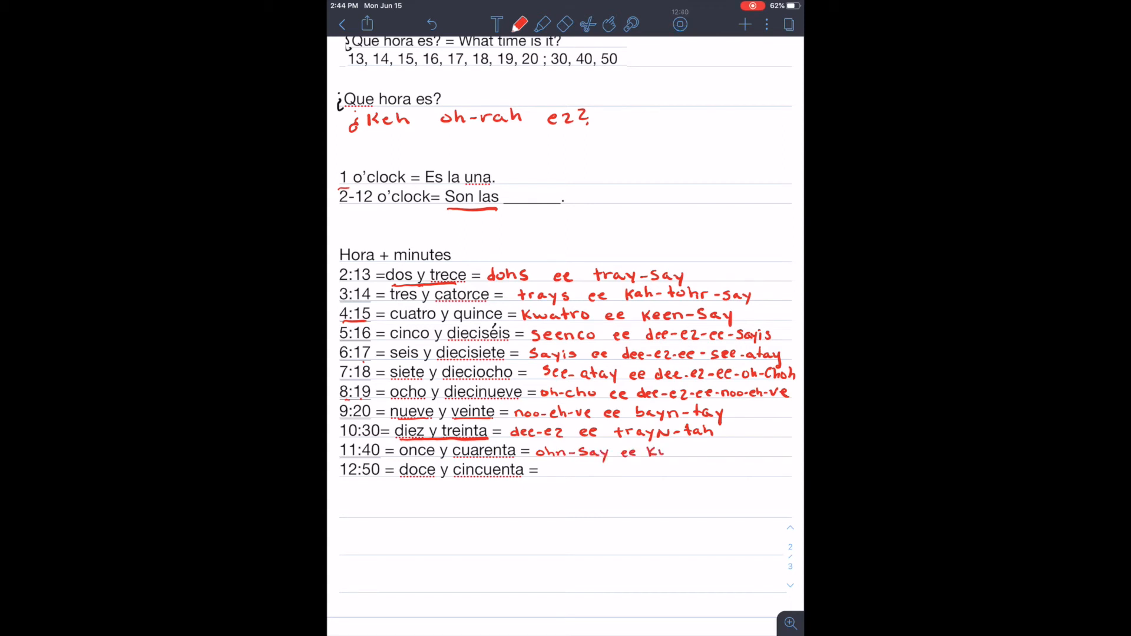
# Finish 'ohn-say ee kwah-rayn-tah' for 11:40 and begin 'doh-' for 12:50
pyautogui.write('wah-rayn')
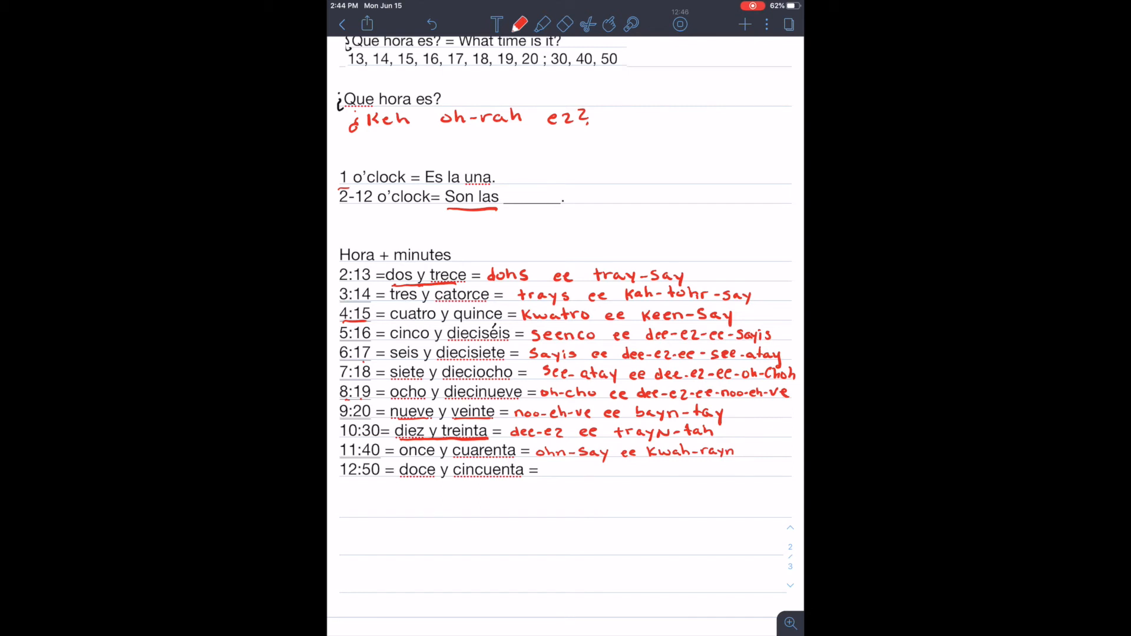
pyautogui.moveTo(736, 449); pyautogui.dragTo(772, 449)
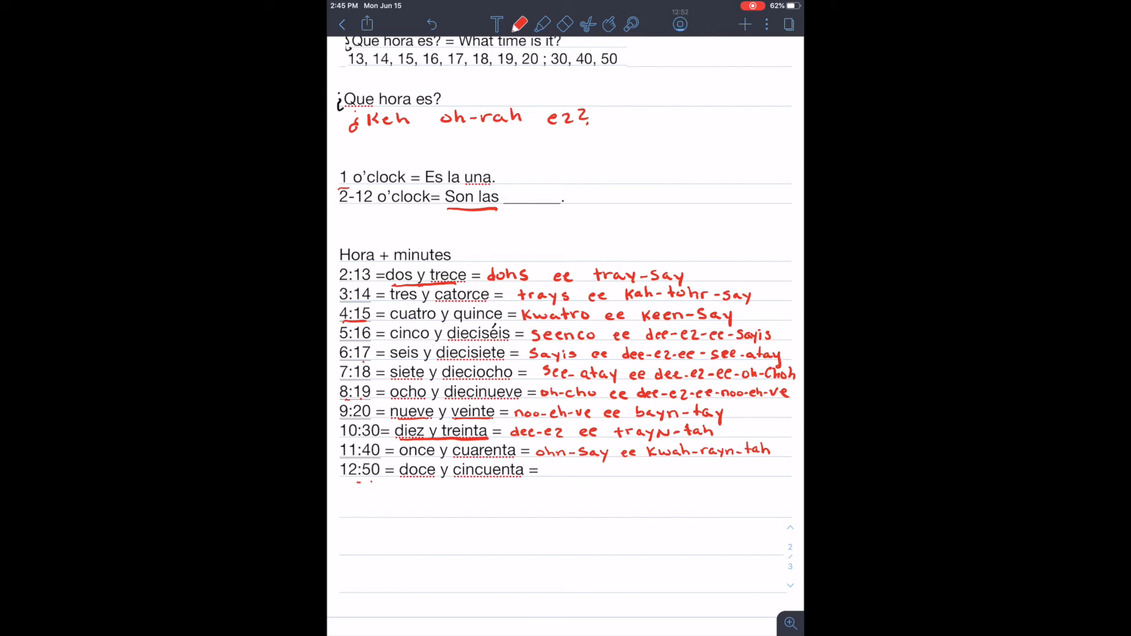
pyautogui.moveTo(545, 470); pyautogui.dragTo(588, 470)
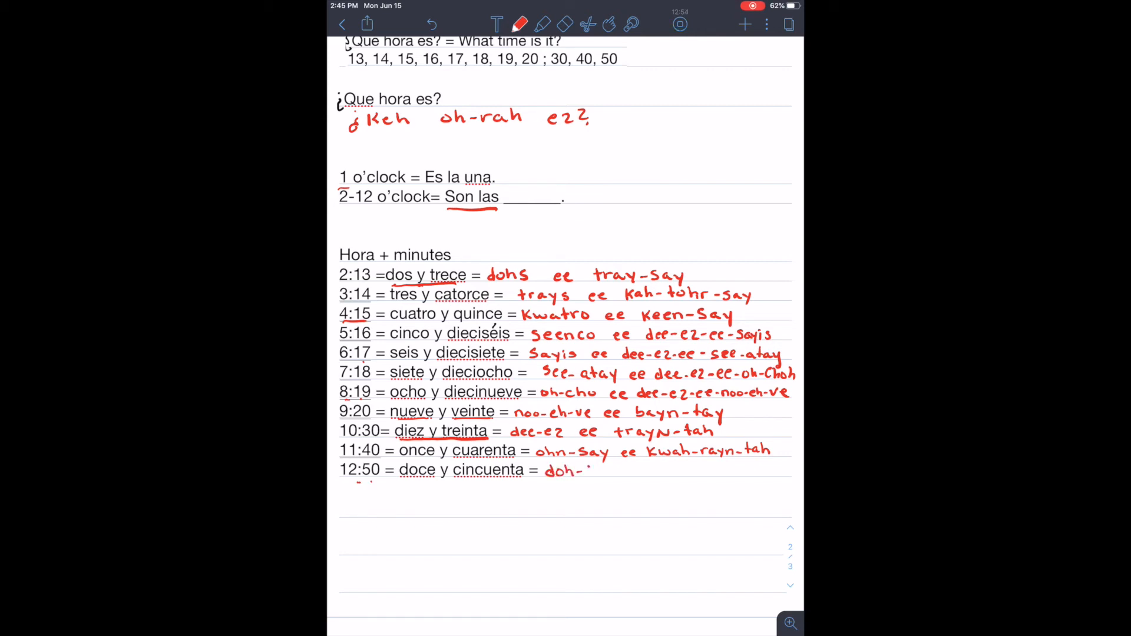
# Complete 'doh-say ee seen-kwayn-tah' in red after 12:50 = doce y cincuenta
pyautogui.write('Say ee So')
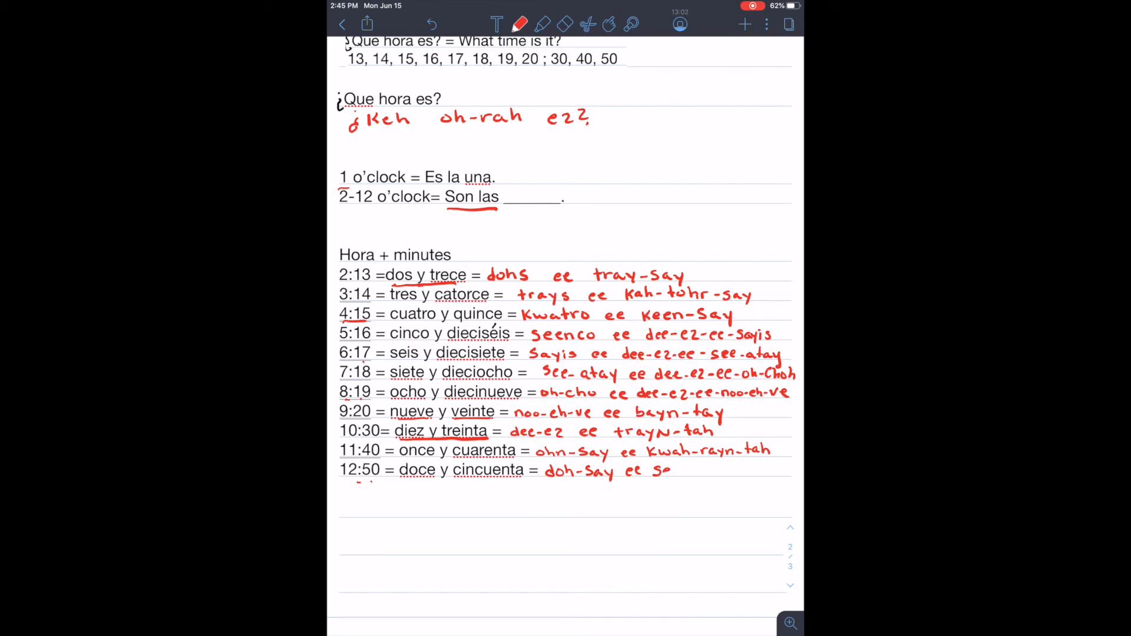
pyautogui.write('seen-Kwayn-tah')
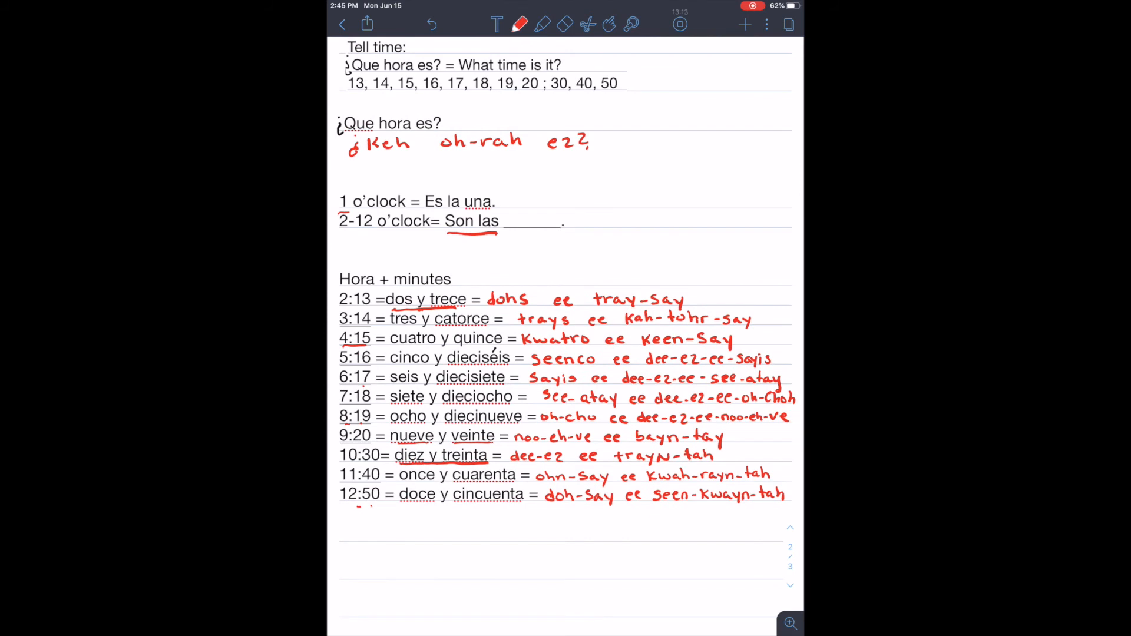
# With the purple pen, underline 'Keh', 'oh-rah' and 'ez' in the ¿Keh oh-rah ez? pronunciation
pyautogui.click(519, 24)
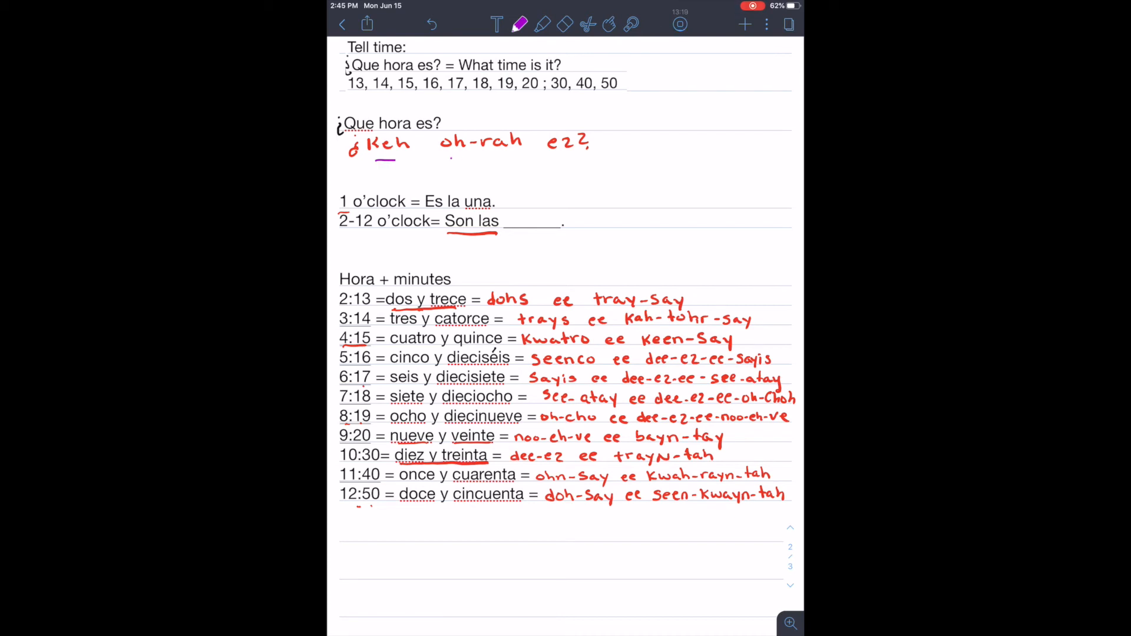
pyautogui.moveTo(439, 156); pyautogui.dragTo(557, 157)
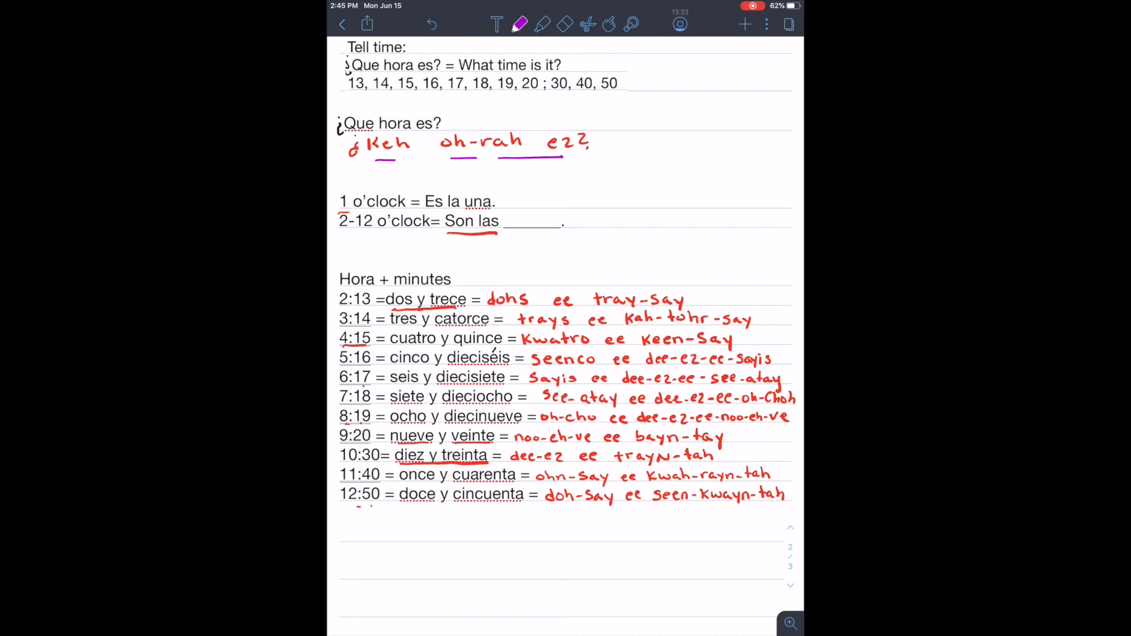
pyautogui.moveTo(448, 231); pyautogui.dragTo(498, 231)
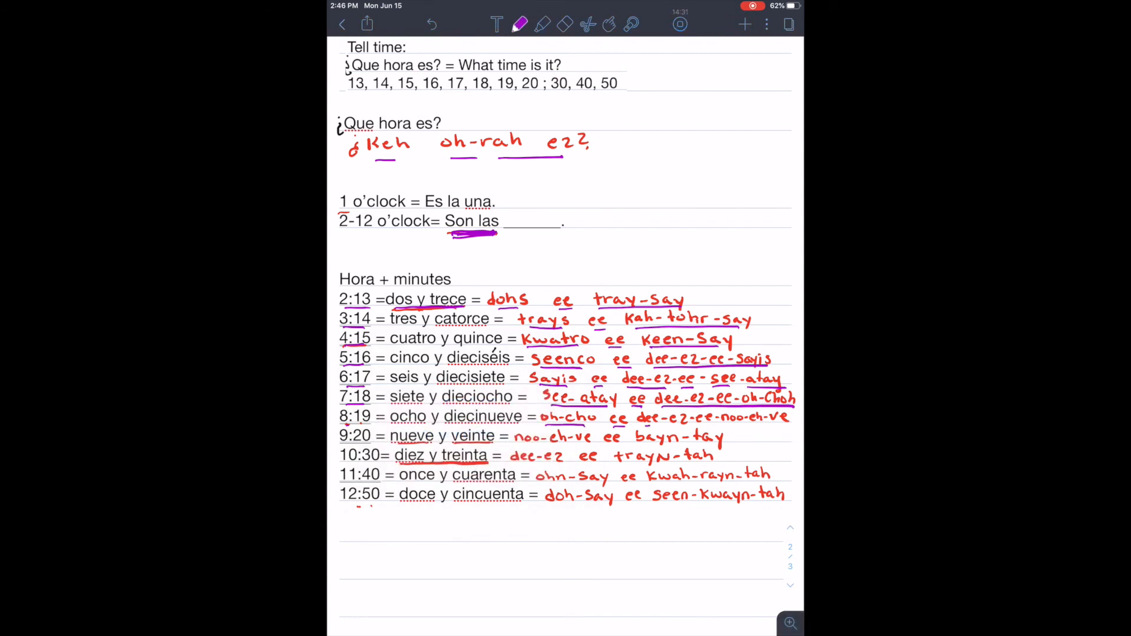
# Underline the time-row pronunciation syllables in purple, continuing down to the 12:50 row
pyautogui.moveTo(653, 429); pyautogui.dragTo(762, 429)
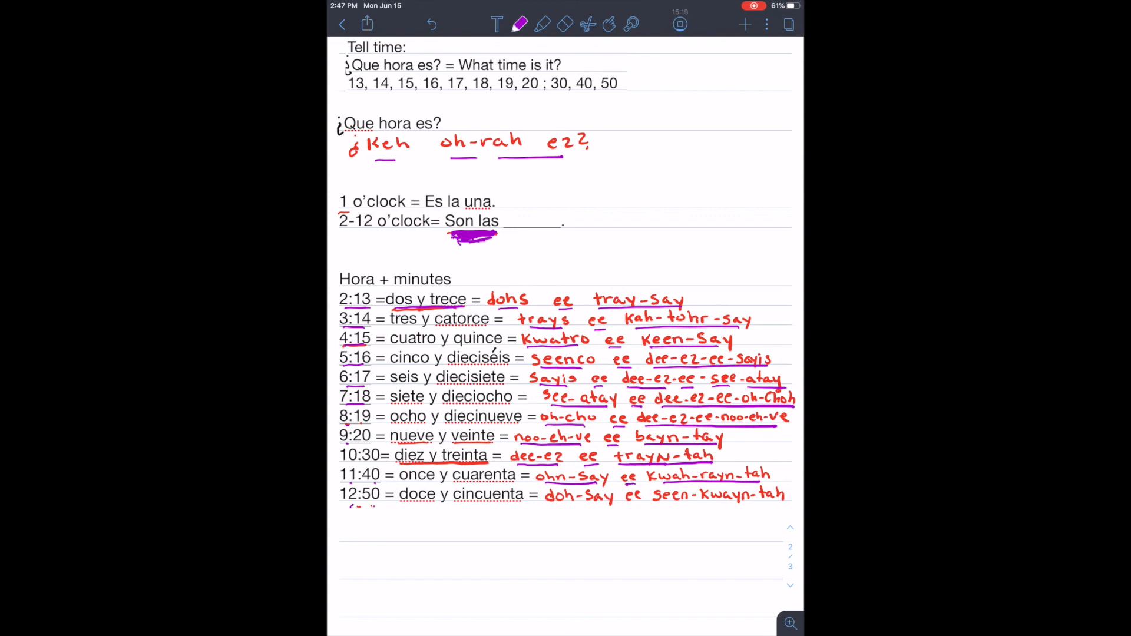
pyautogui.moveTo(548, 510); pyautogui.dragTo(667, 510)
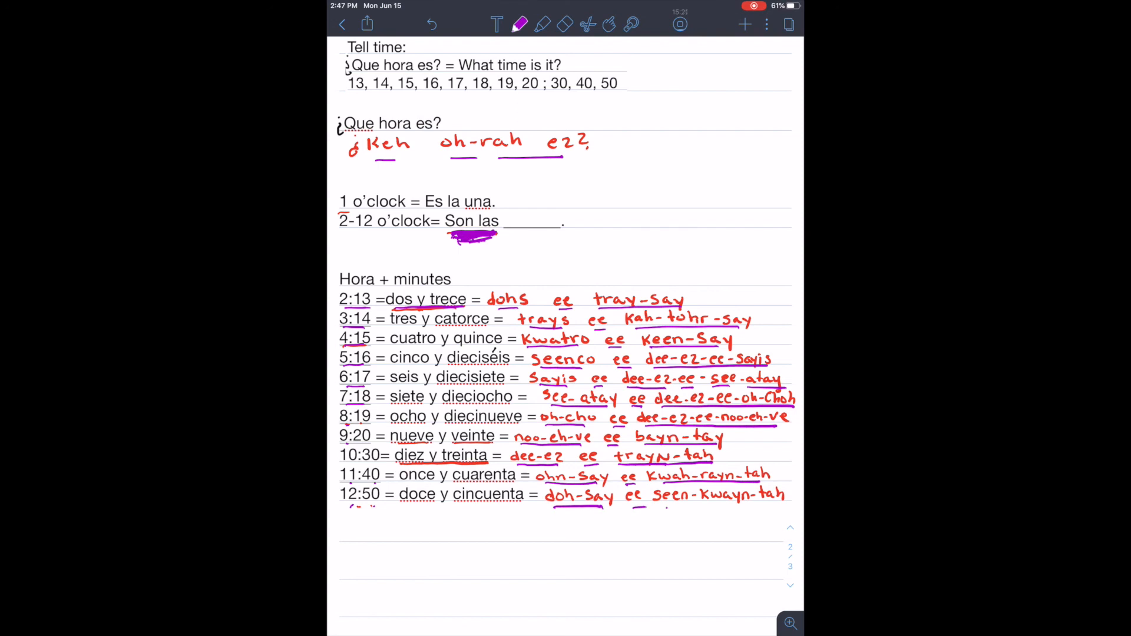